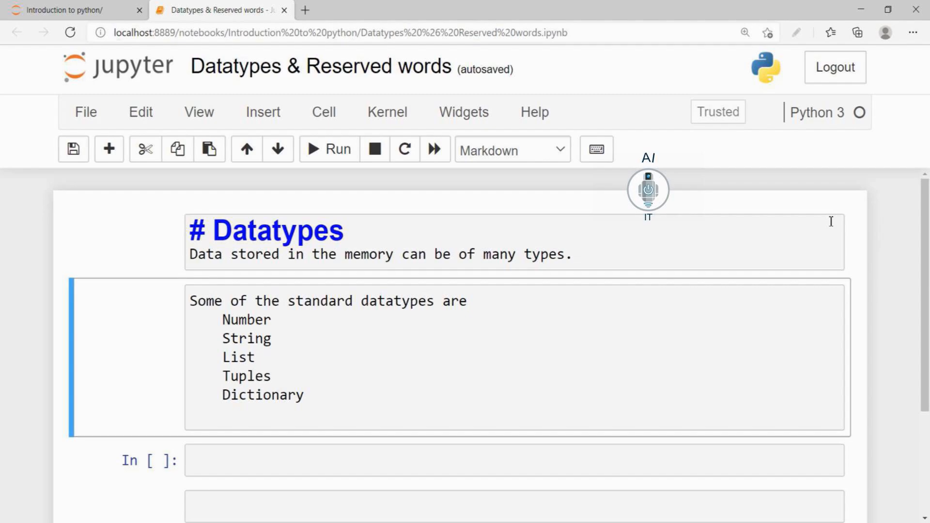
mouse_move(664, 443)
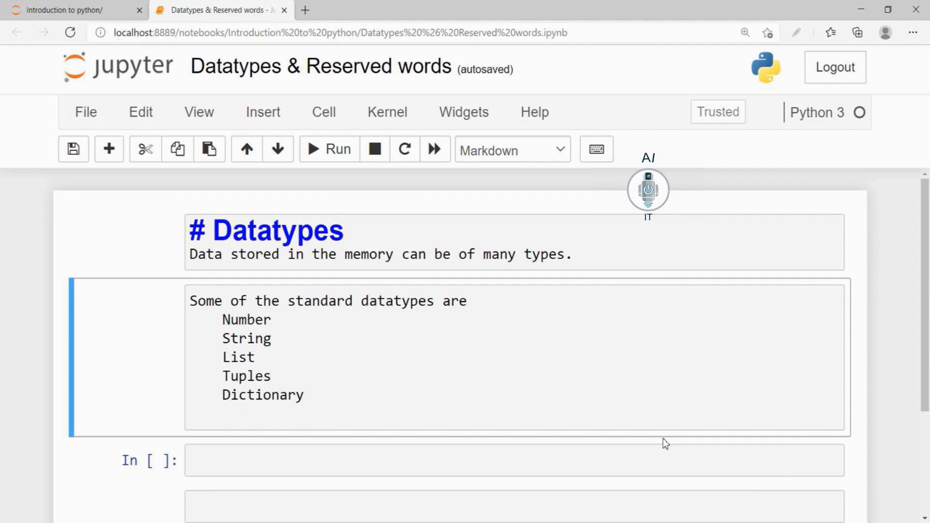
Run a cell with x=10 and print(type(x)), showing <class 'int'>
type("x")
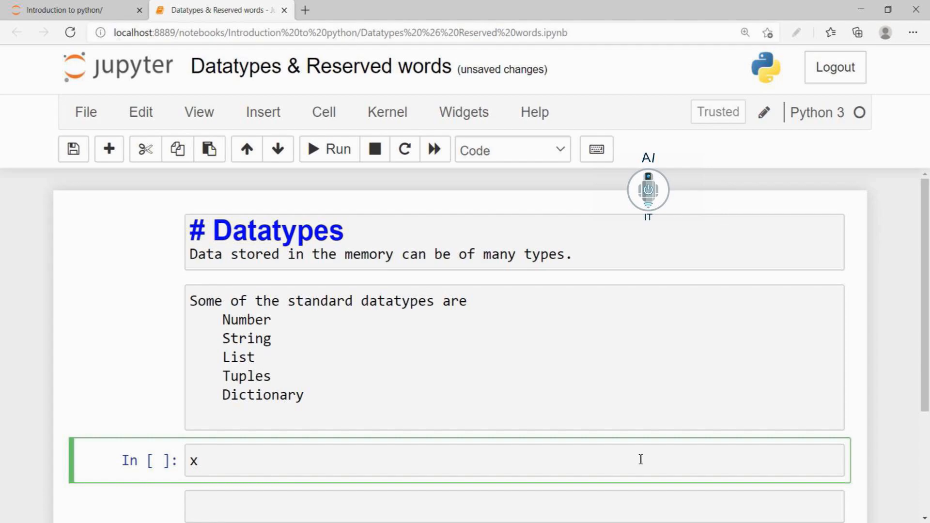
type("=10")
type("print(type(x))")
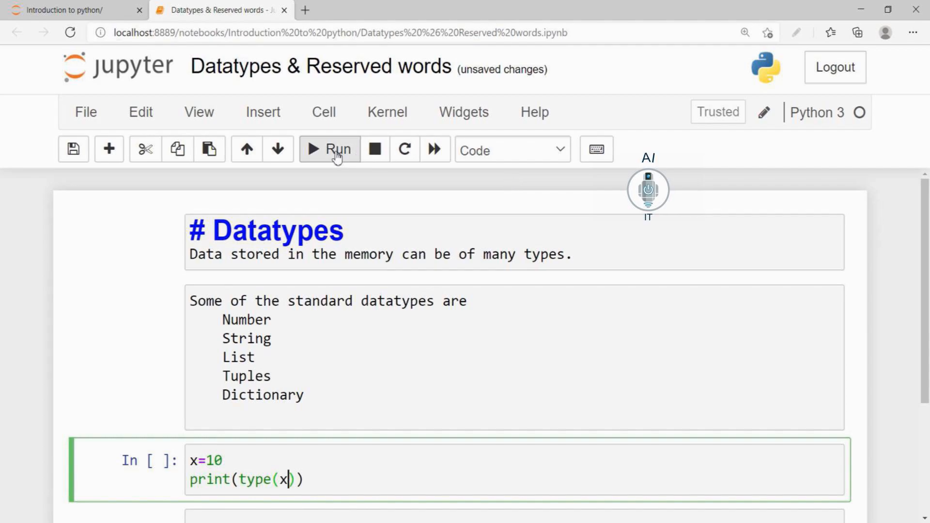
left_click(329, 149)
type("y=")
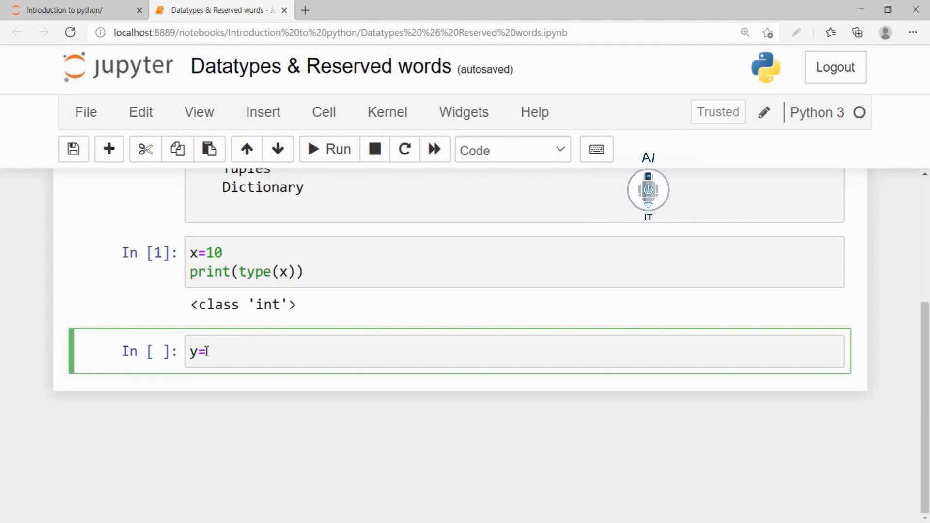
Enter y=11.5 with print(type(y)) and run it, showing <class 'float'>
type("11.")
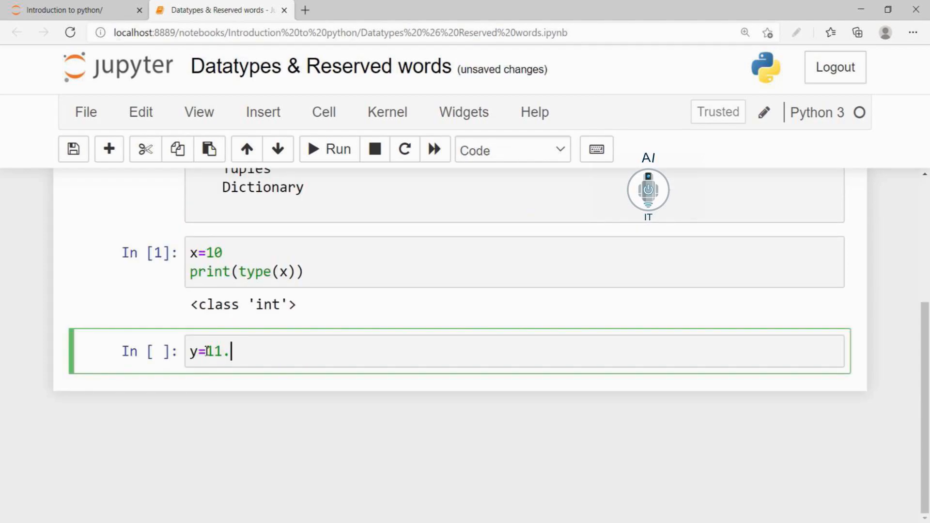
type("5")
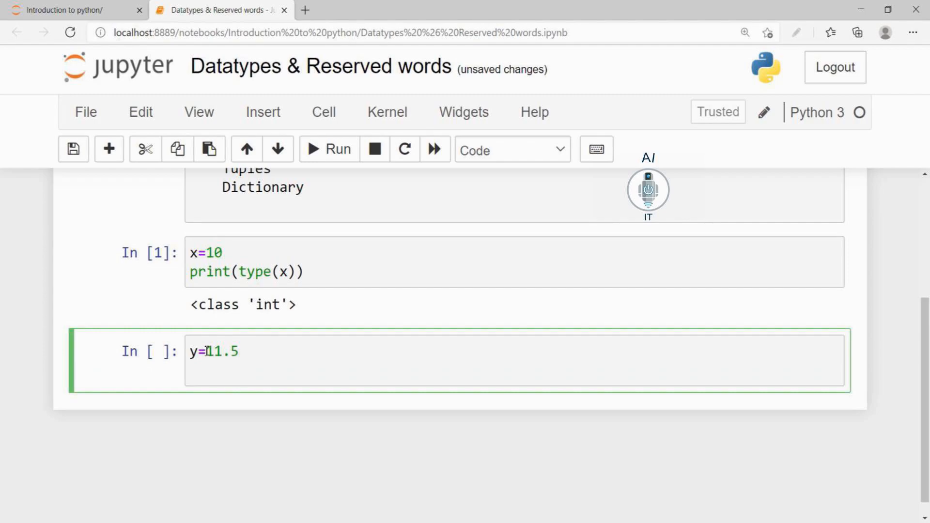
type("print")
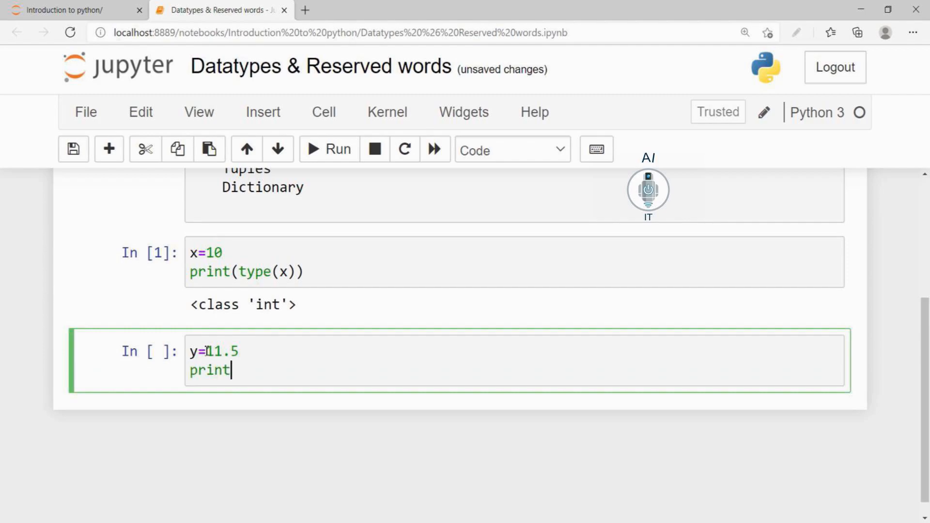
type("(type")
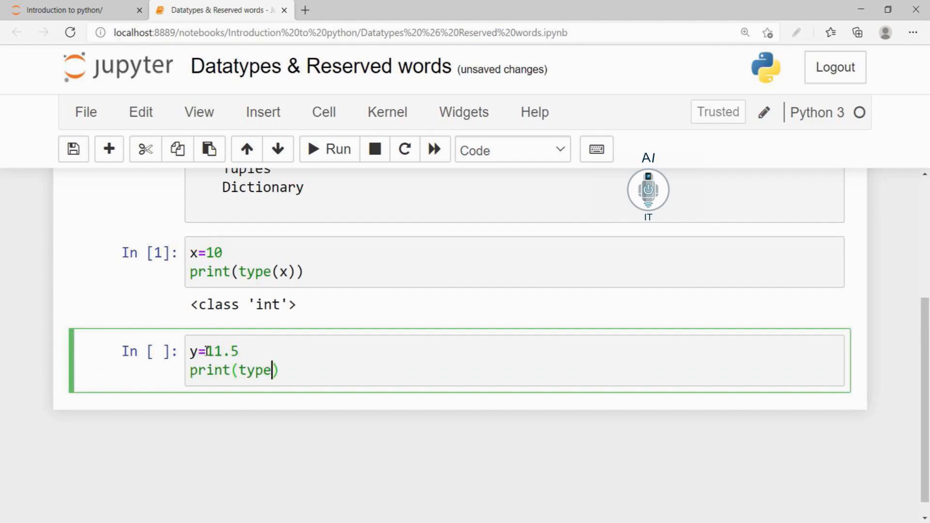
type("y))")
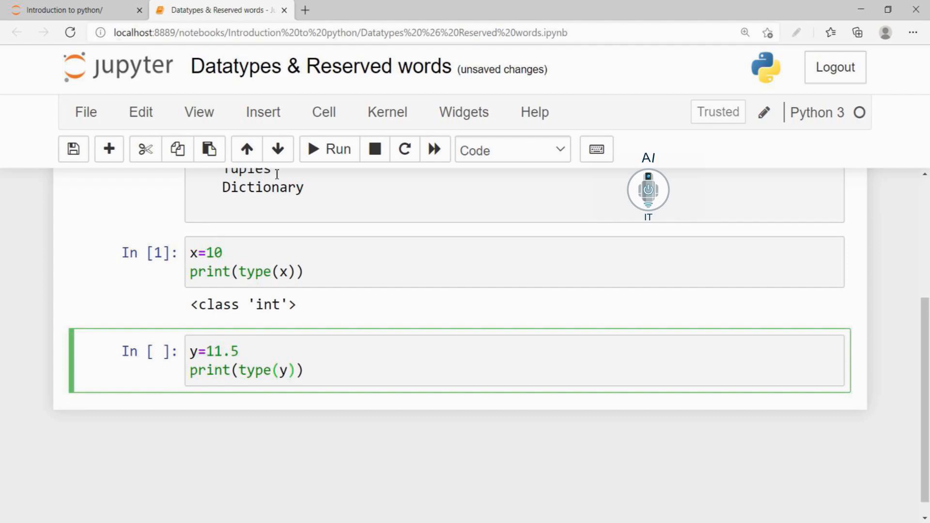
left_click(329, 149)
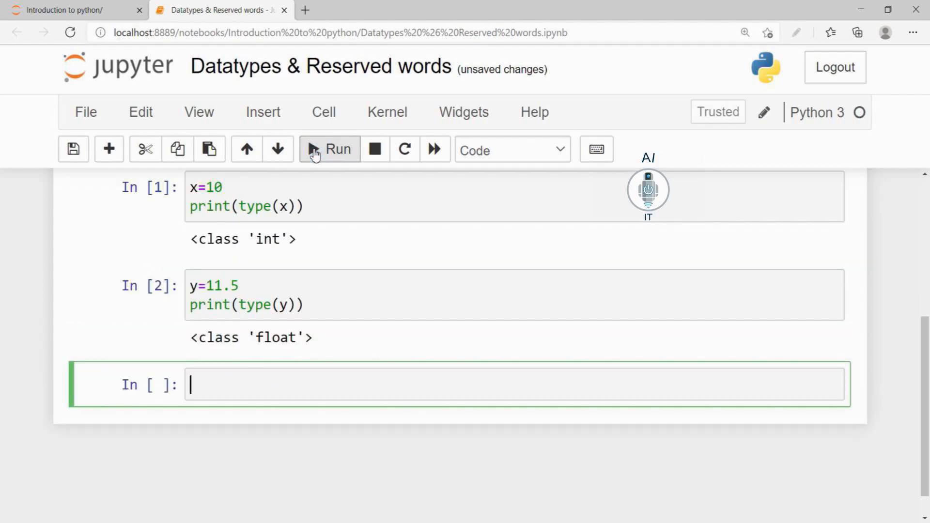
mouse_move(272, 360)
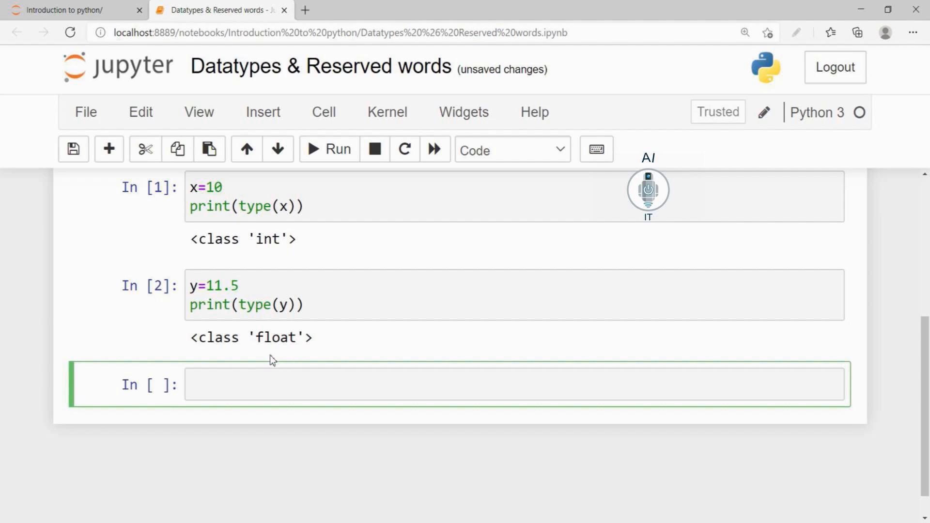
mouse_move(296, 365)
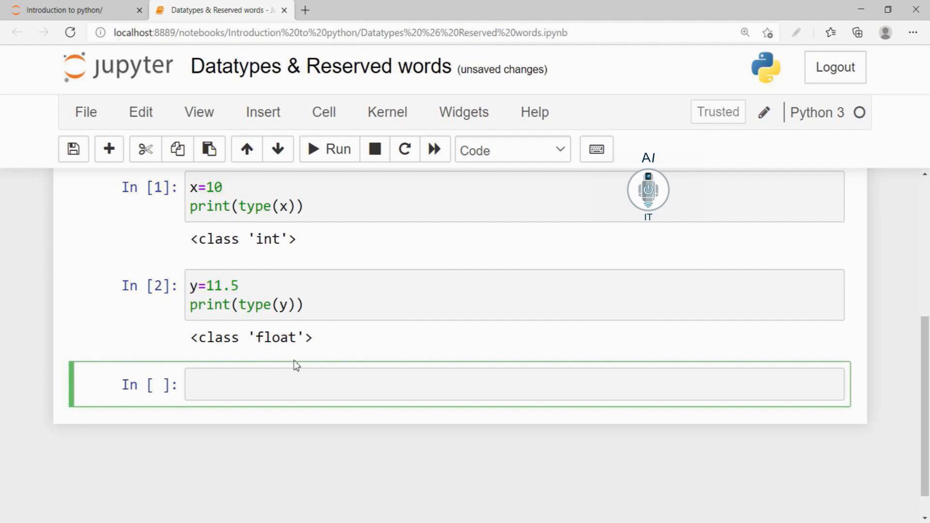
Enter z=10j with print(type(z)) and run it, showing <class 'complex'>
type("z=")
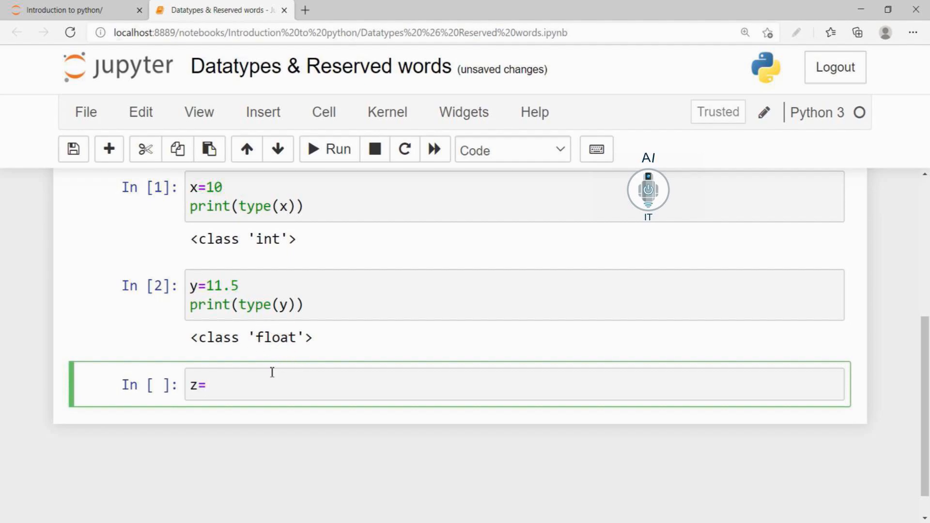
type("10j")
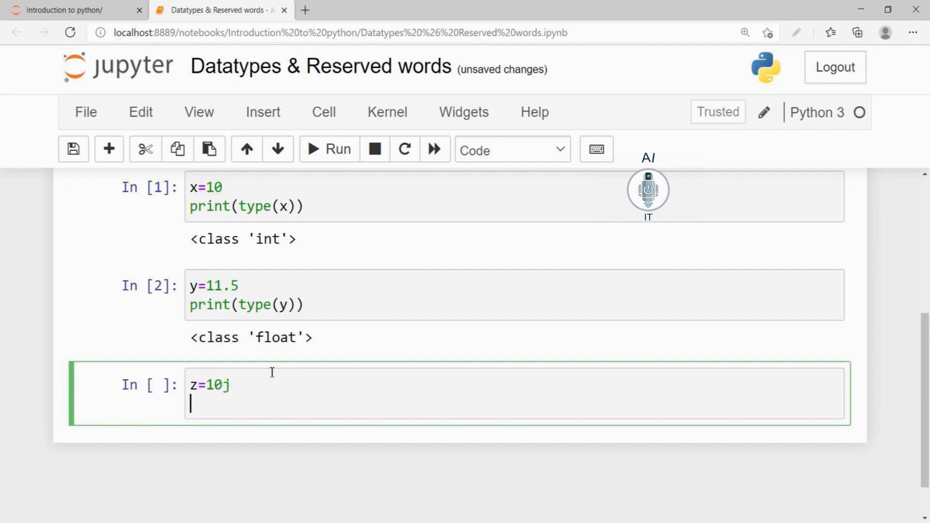
type("print(")
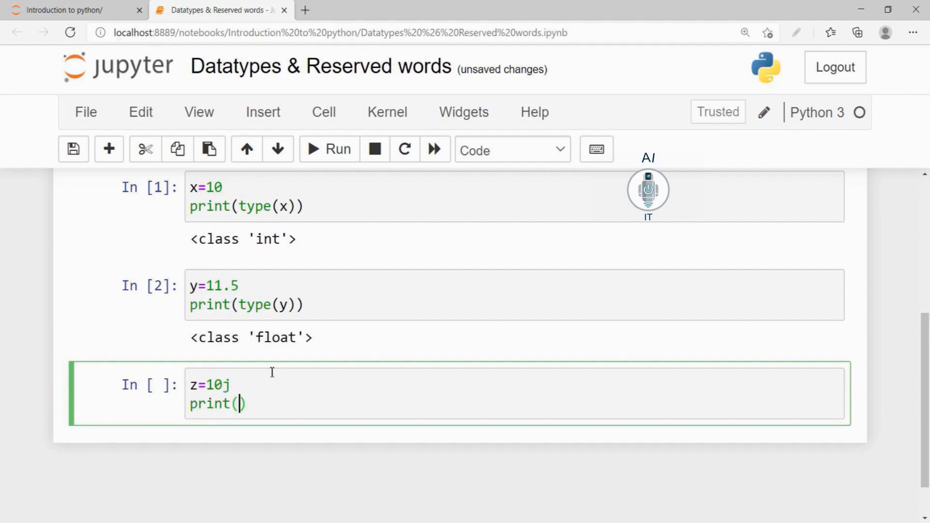
type("type(z")
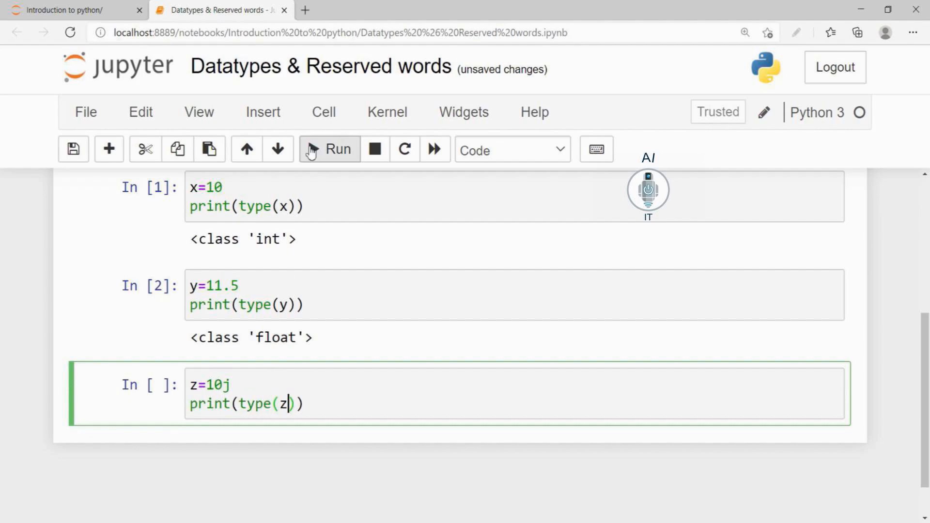
left_click(329, 149)
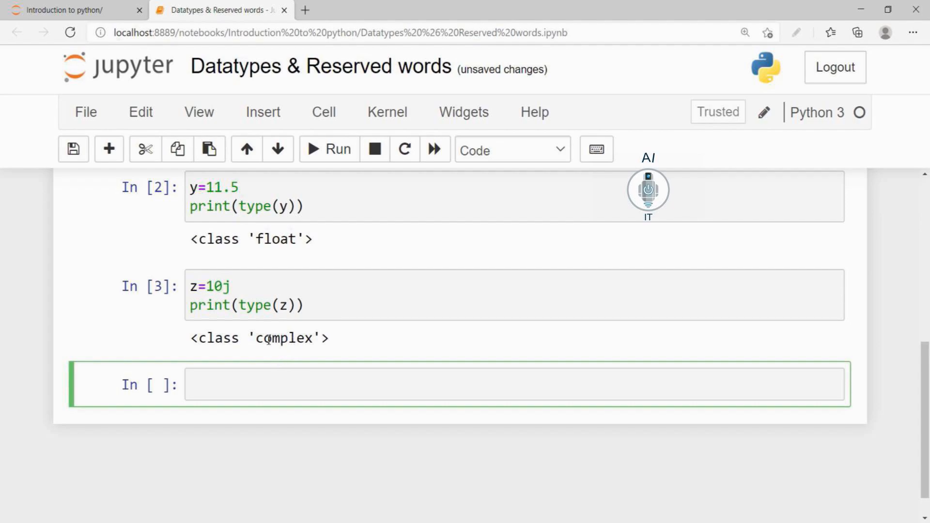
mouse_move(275, 337)
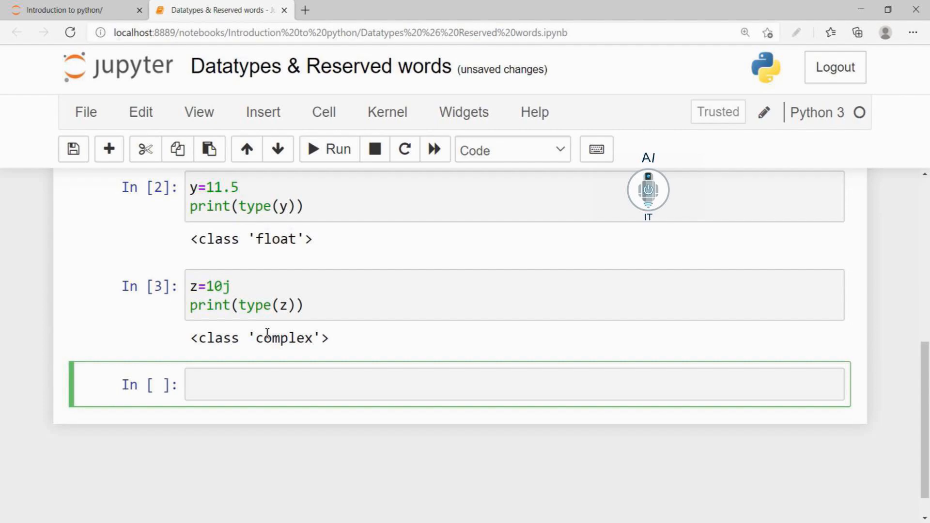
Enter name='JAYA' with print(type(name)) and run it, showing <class 'str'>
type("name")
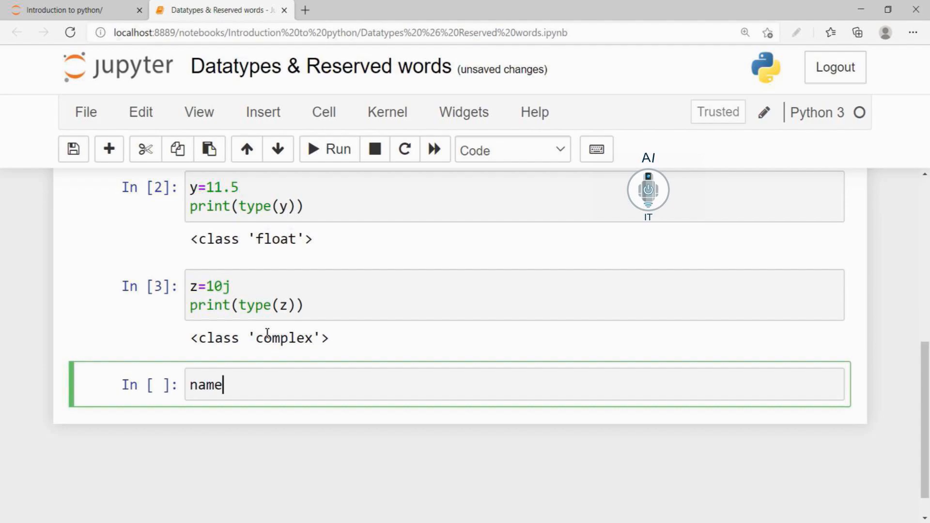
type("='JAYA'")
type("print(t")
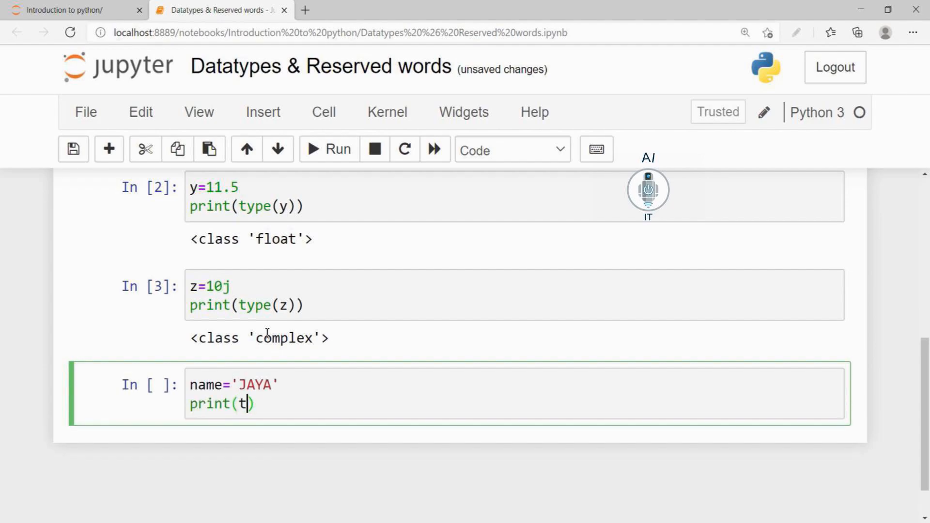
type("ype(name")
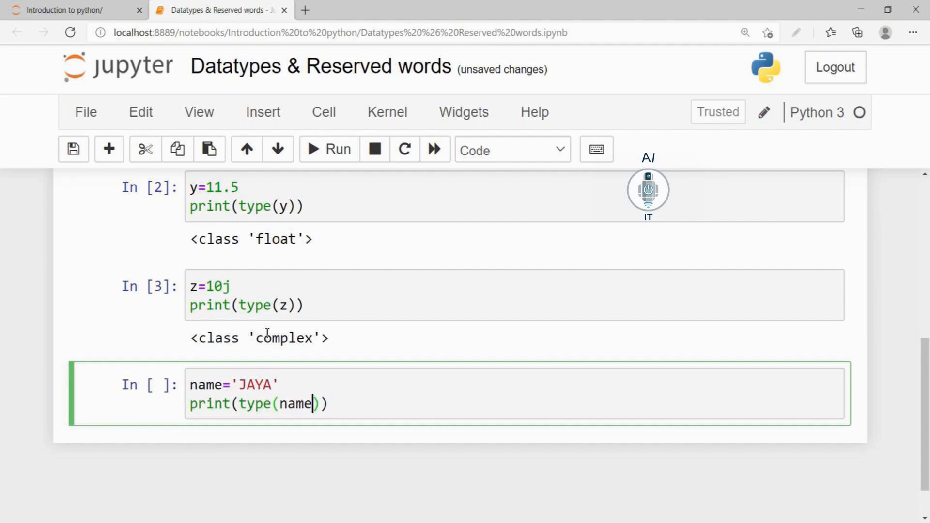
left_click(329, 149)
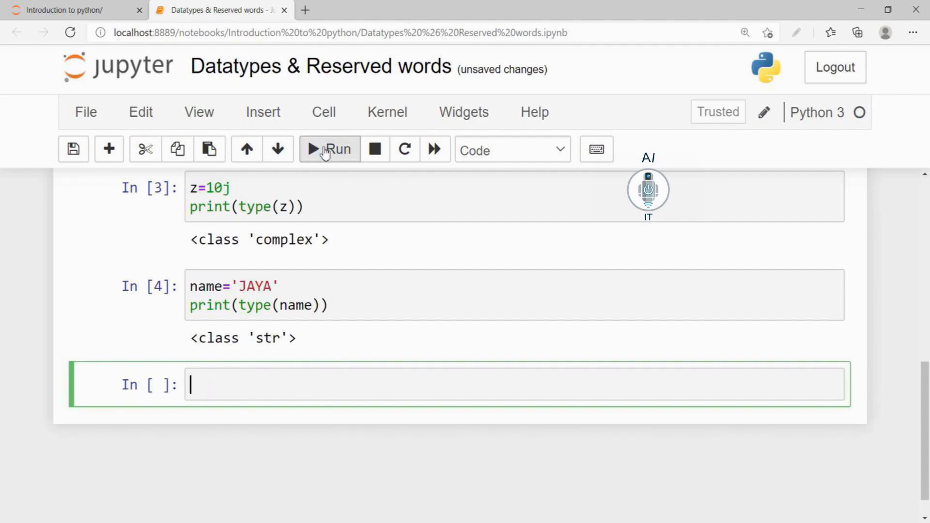
mouse_move(279, 326)
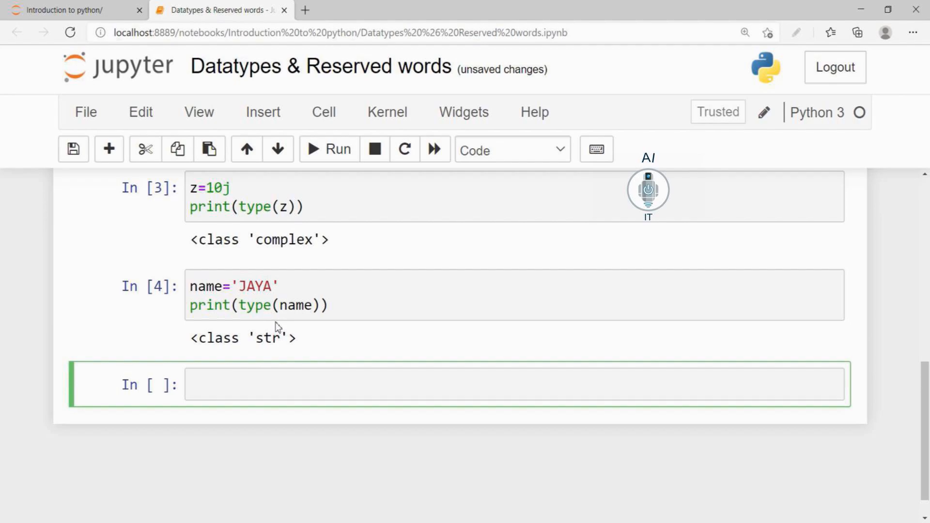
mouse_move(257, 357)
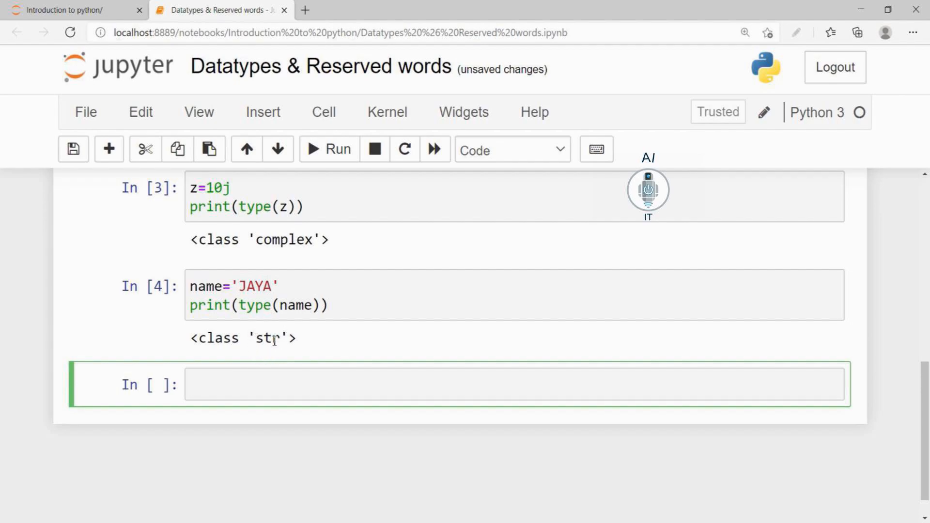
scroll("down", 3)
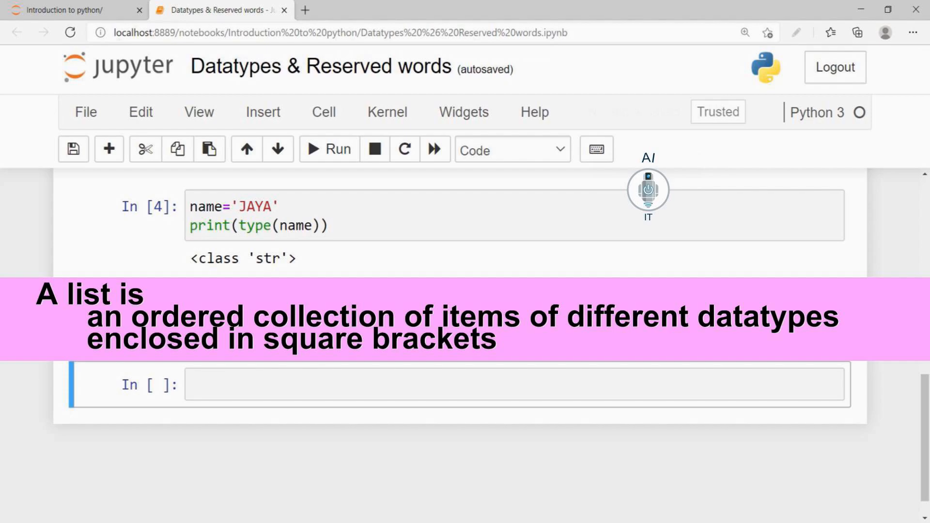
Type the list mylist=['Soumya',10,20.5,10j] into the cell
type("mylist=[]")
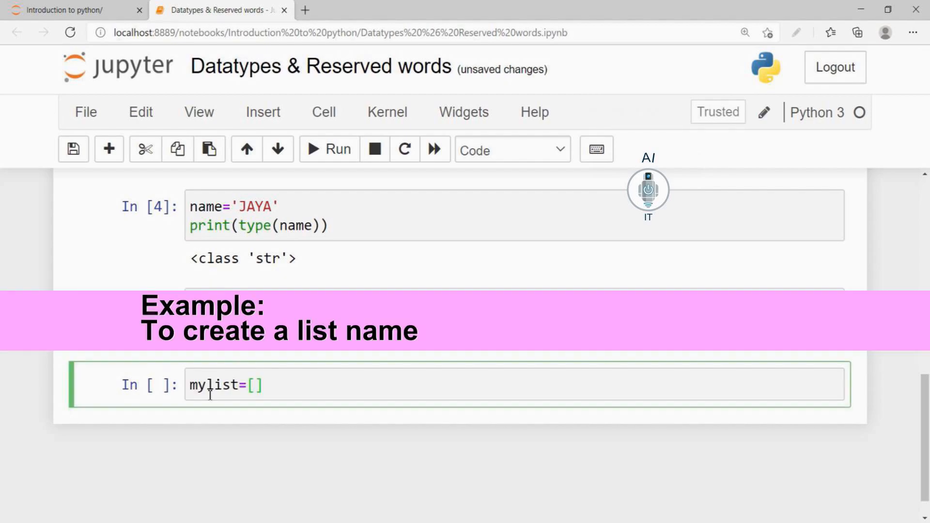
type("'Soumy'")
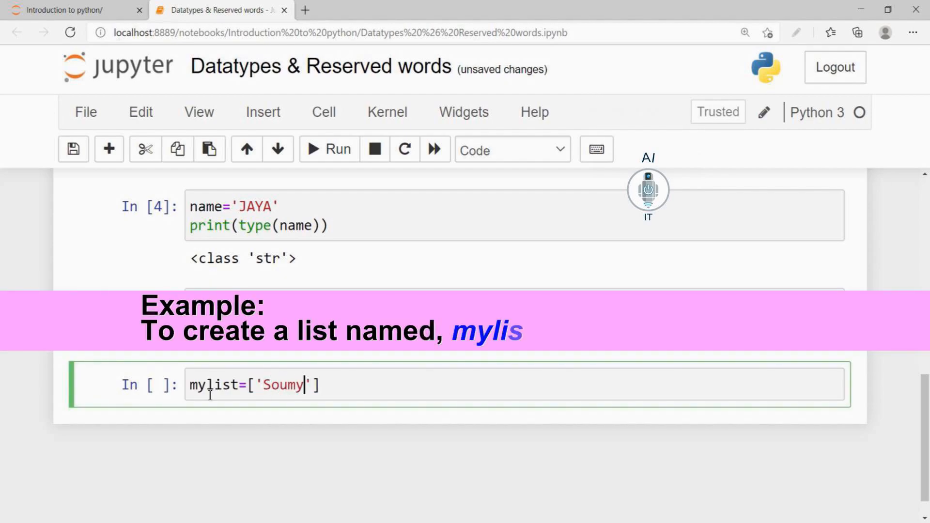
type("a',")
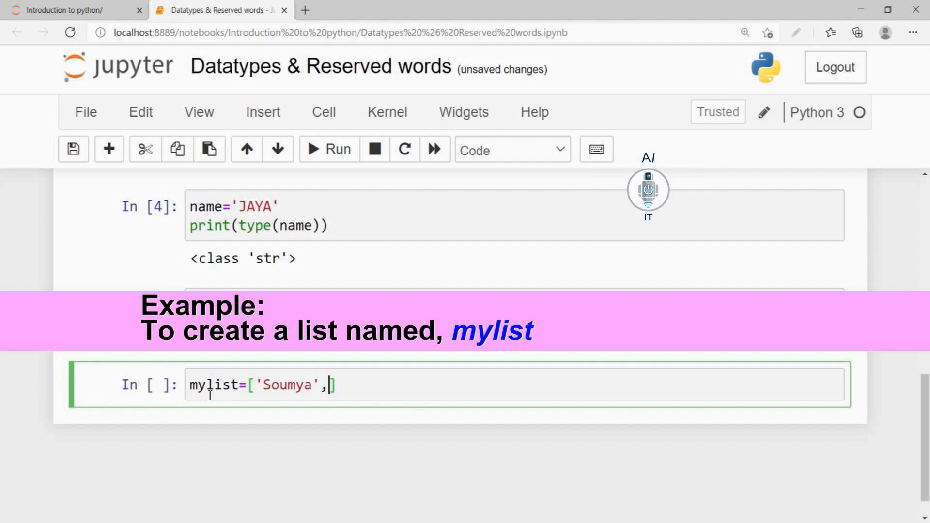
type("10,20.")
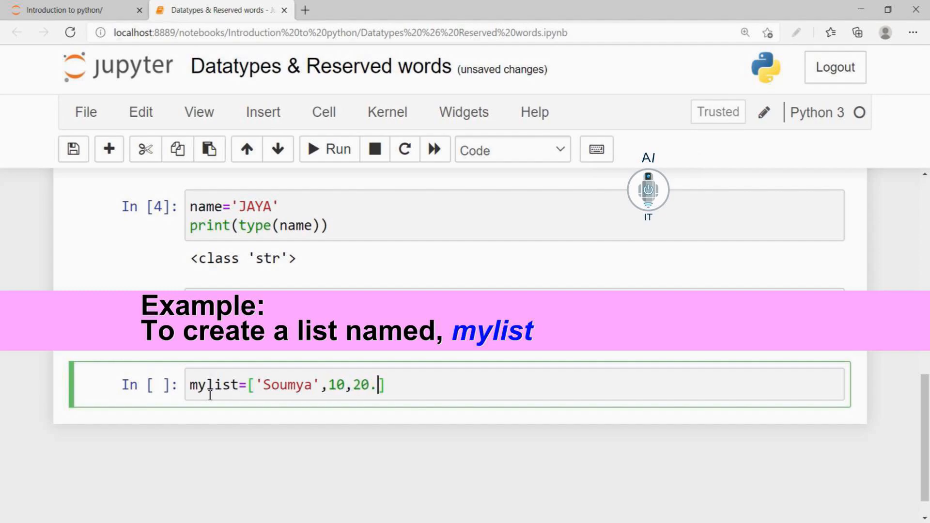
type("5")
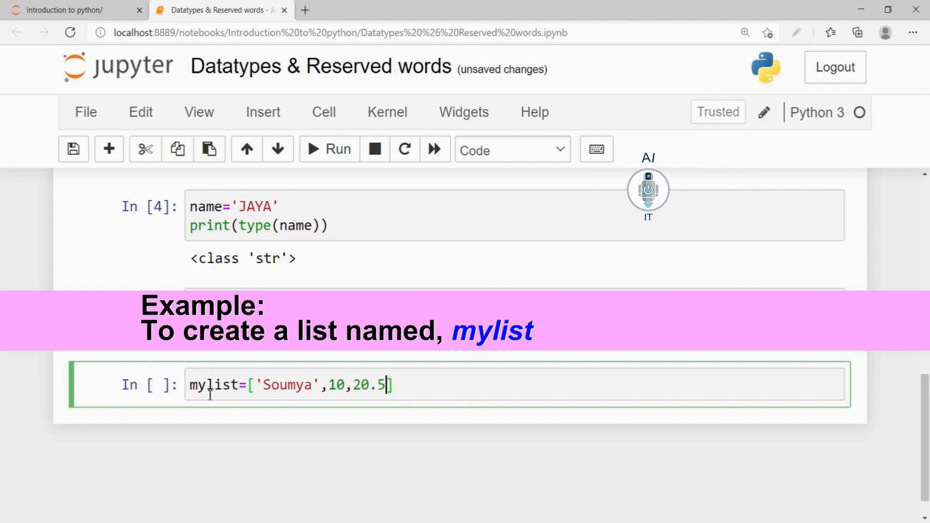
type("10")
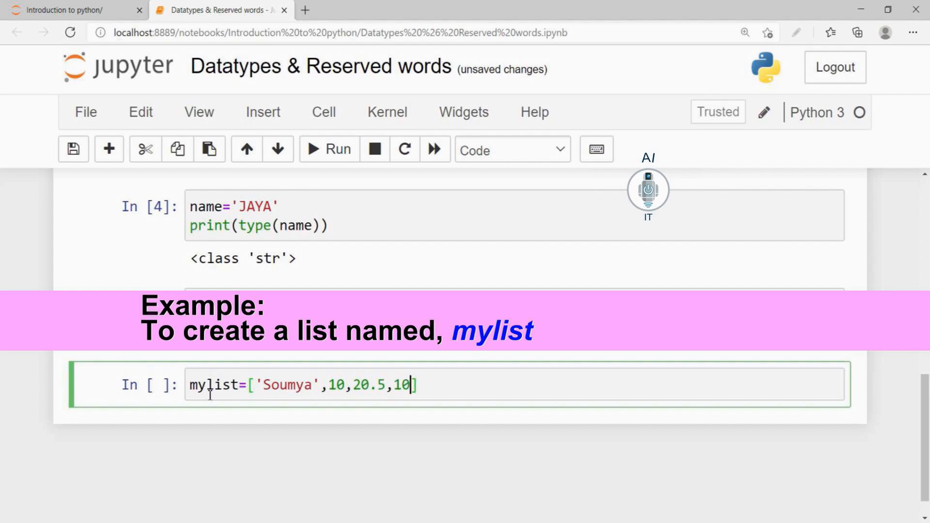
type("j")
type("print(")
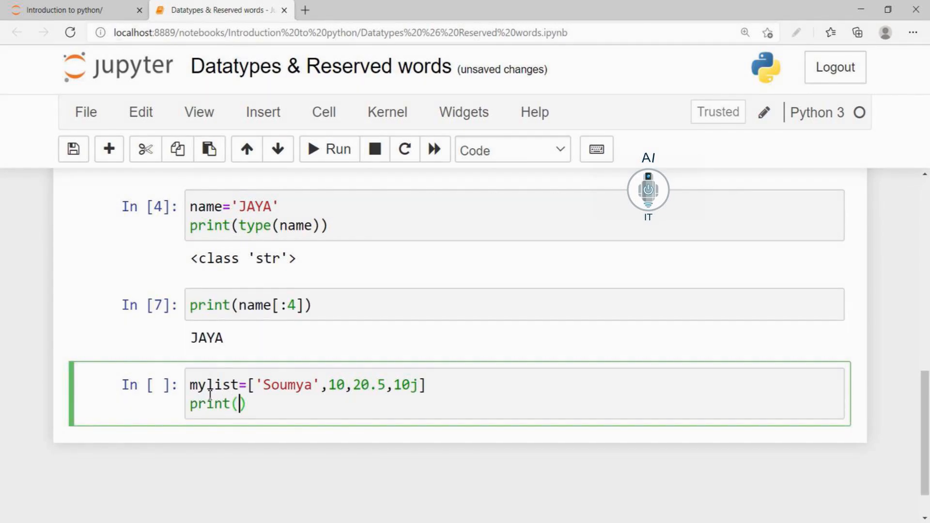
Add print(mylist) and print(type(mylist)), then run, showing <class 'list'>
type("mylist")
type("pr")
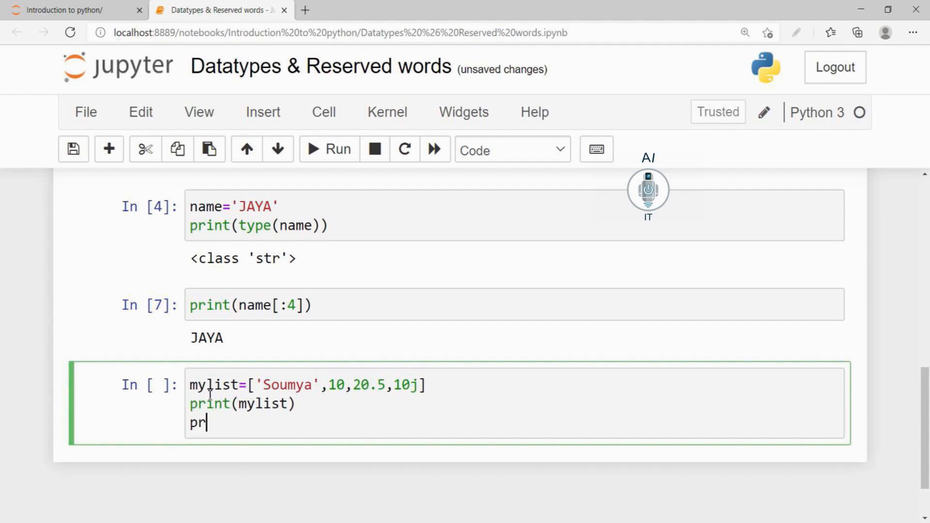
type("int(ty")
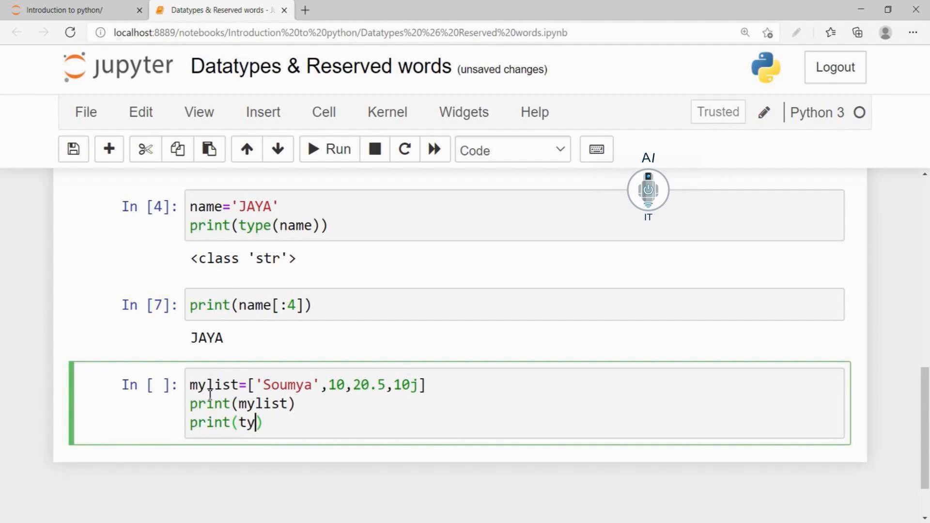
type("pe()")
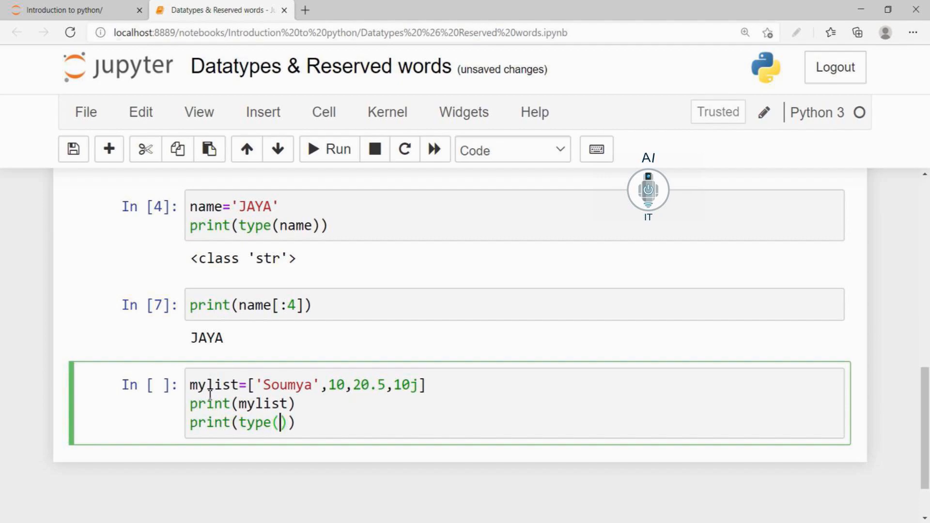
type("mylist")
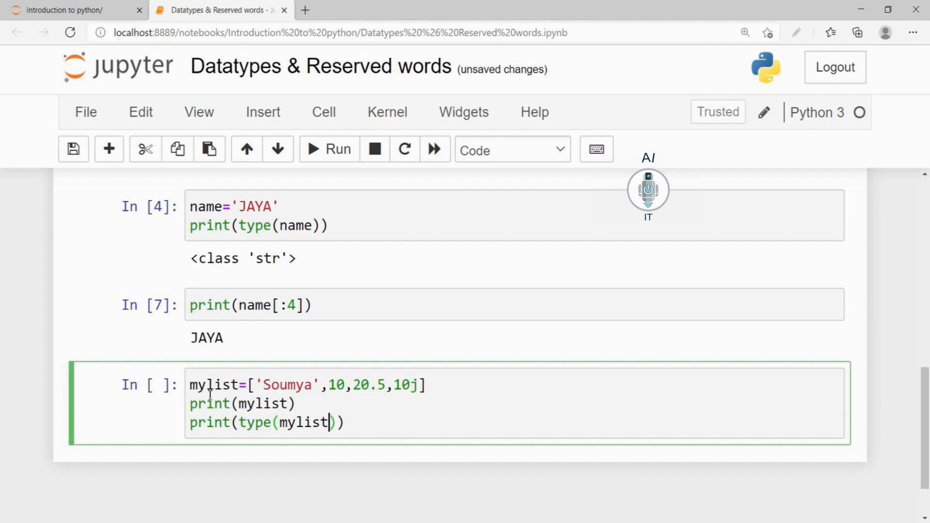
left_click(329, 149)
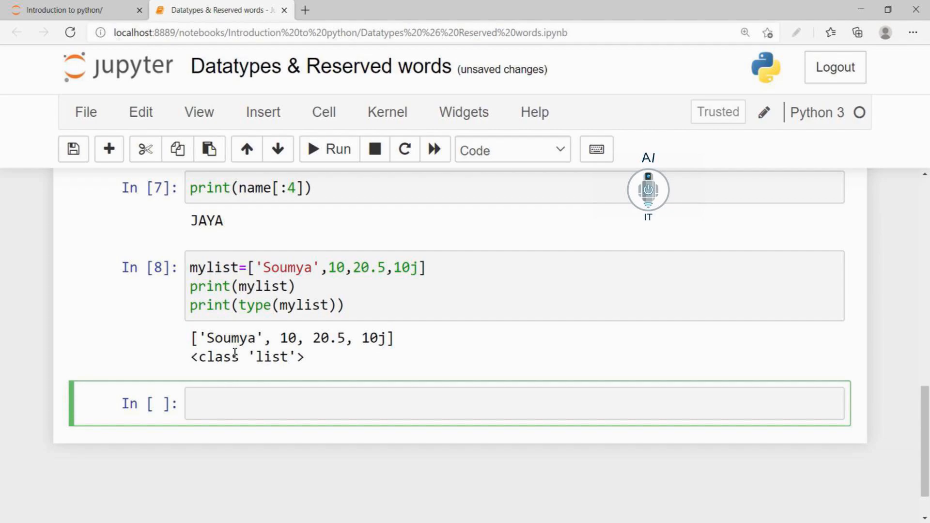
scroll("down", 3)
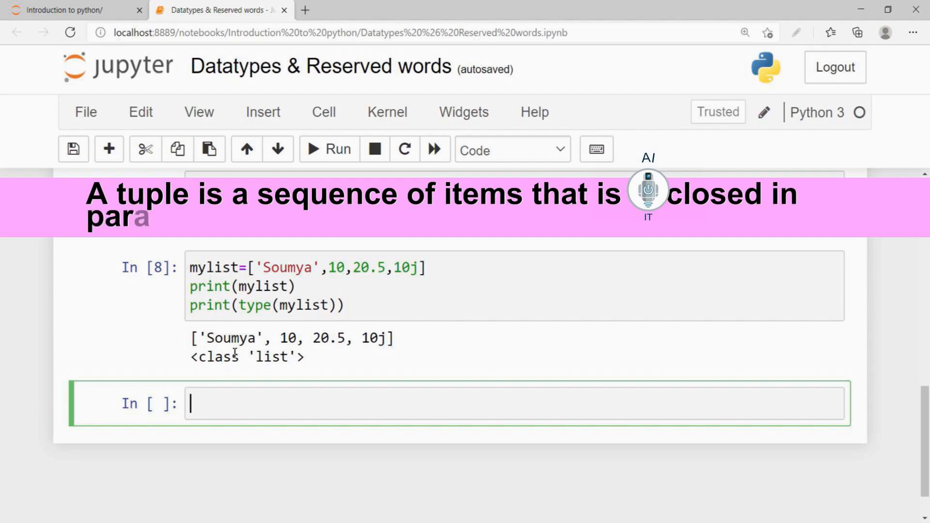
Enter mytuple=(1,35,5,6,7) with print(type(mytuple)) and run it, showing <class 'tuple'>
type("ntheses")
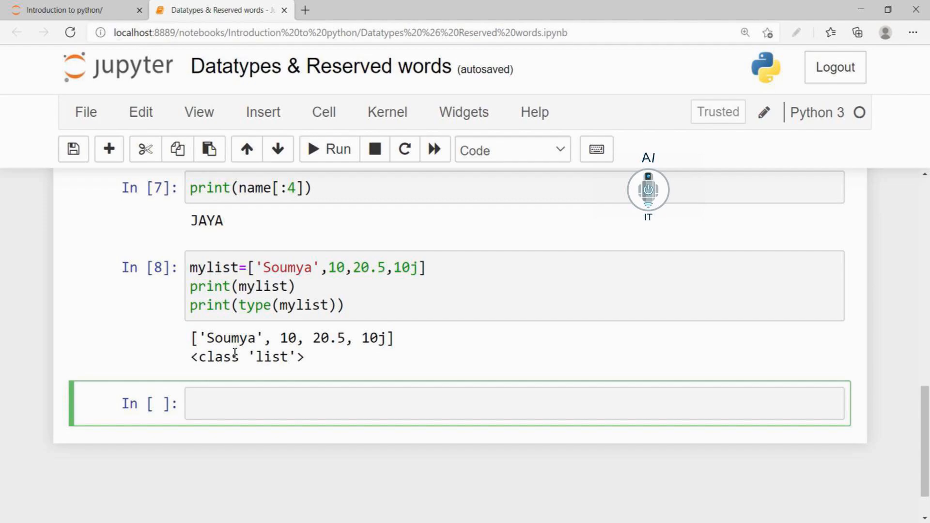
type("mytuple")
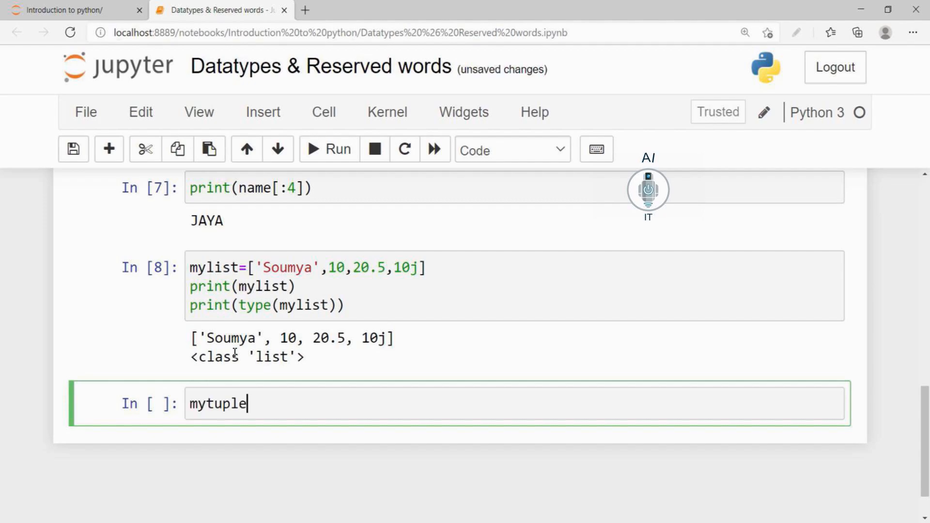
type("=(1,35,5,6,7)")
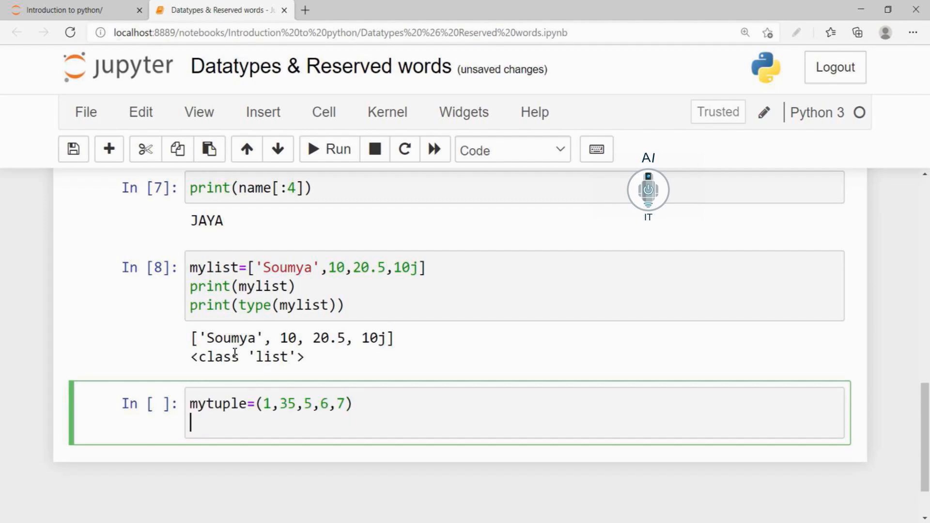
type("print(type(my")
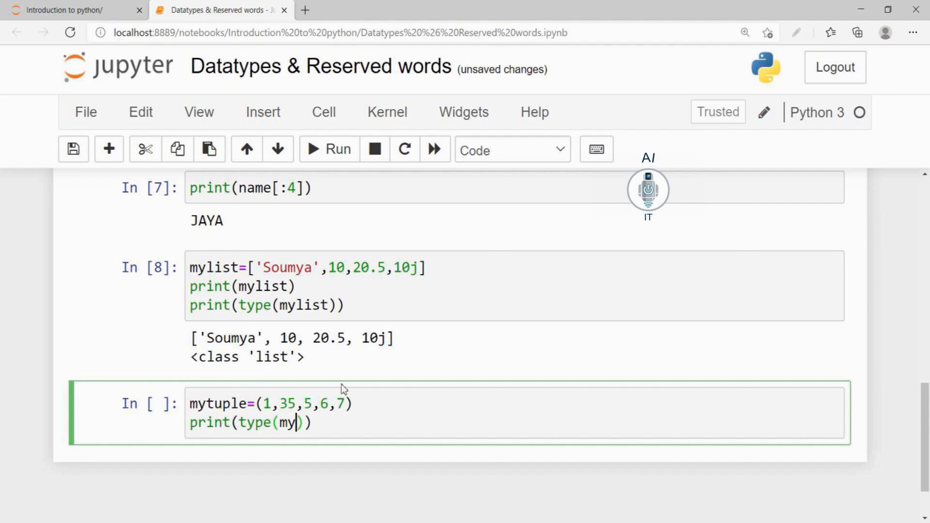
type("t")
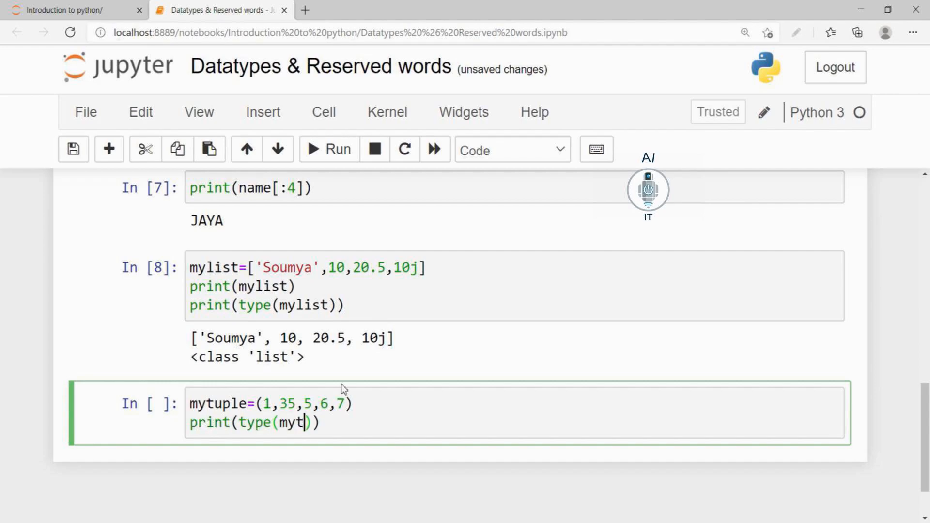
type("uple")
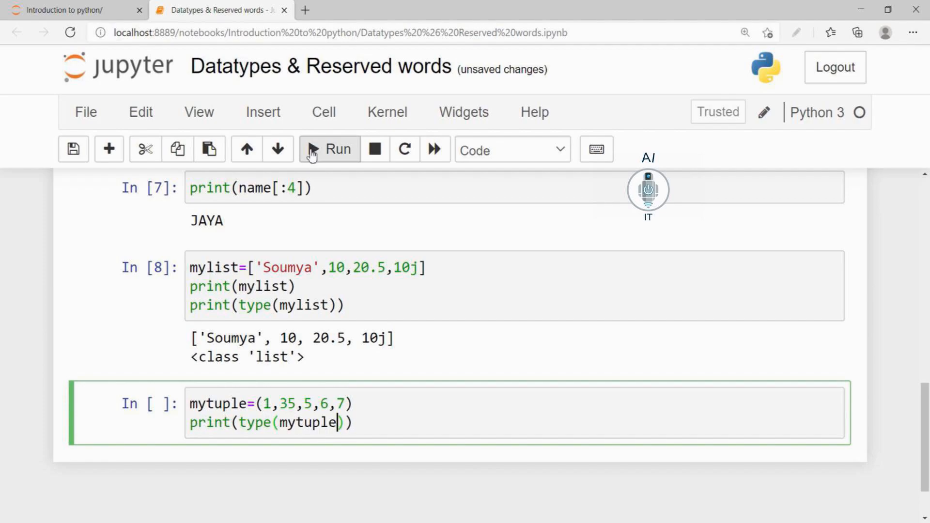
left_click(329, 149)
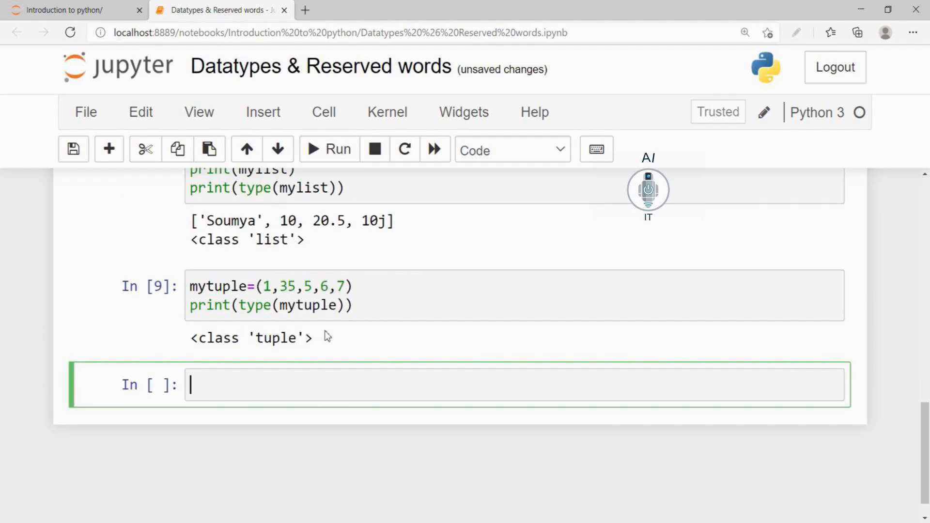
mouse_move(269, 326)
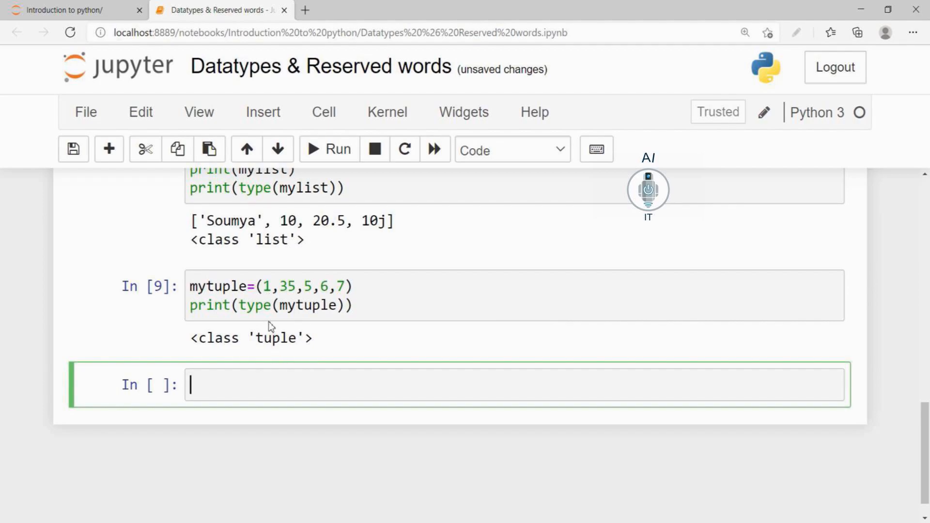
mouse_move(262, 358)
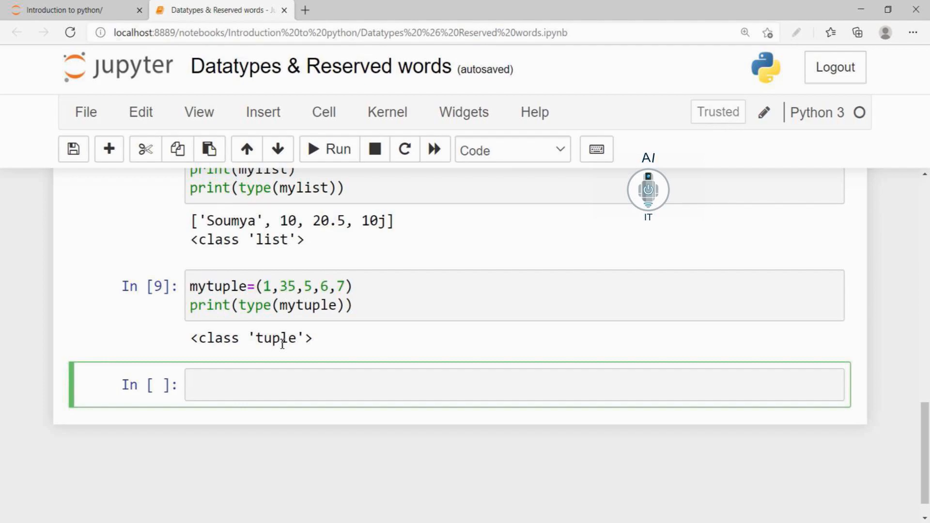
type("dept")
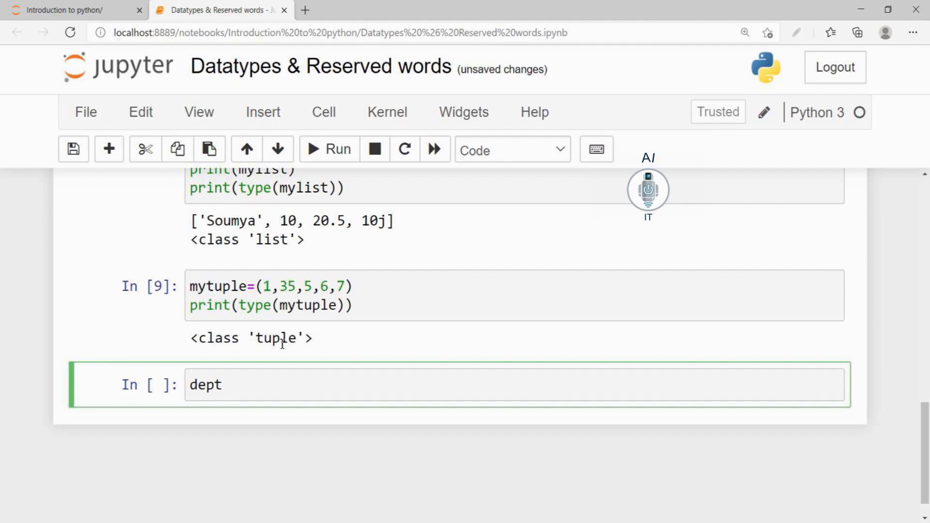
Type dept={'a':'SALES','b':'MARKETING','c':"FINANCE"} and place the cursor at the line end
type("=")
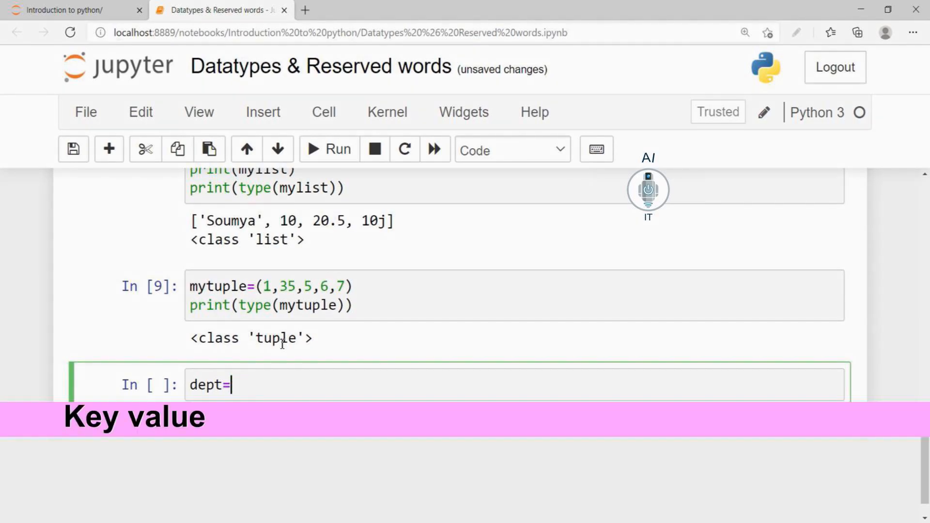
type("{")
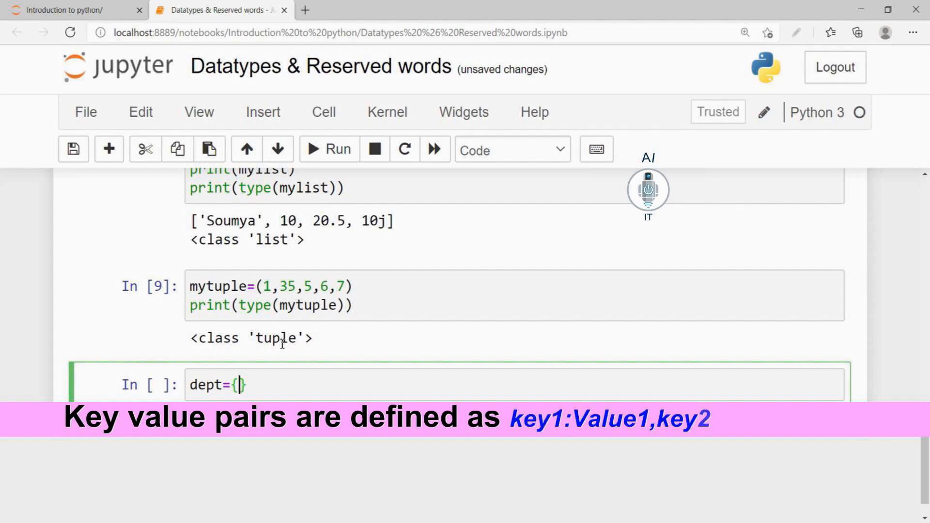
type("'a'")
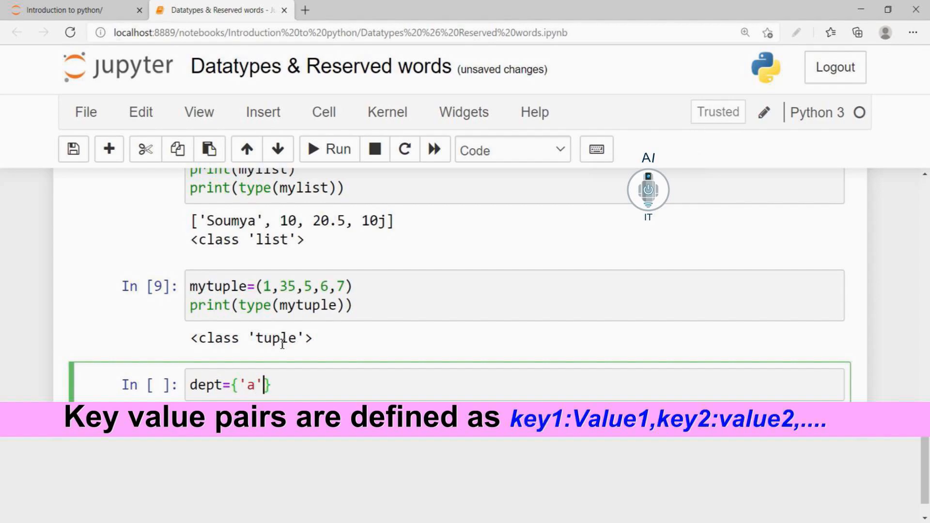
type(":'SALES")
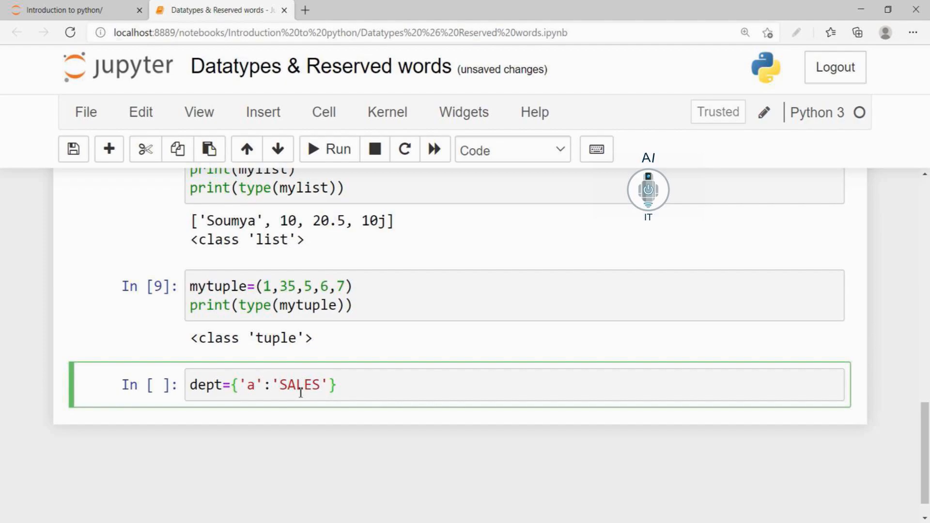
type(",'b'")
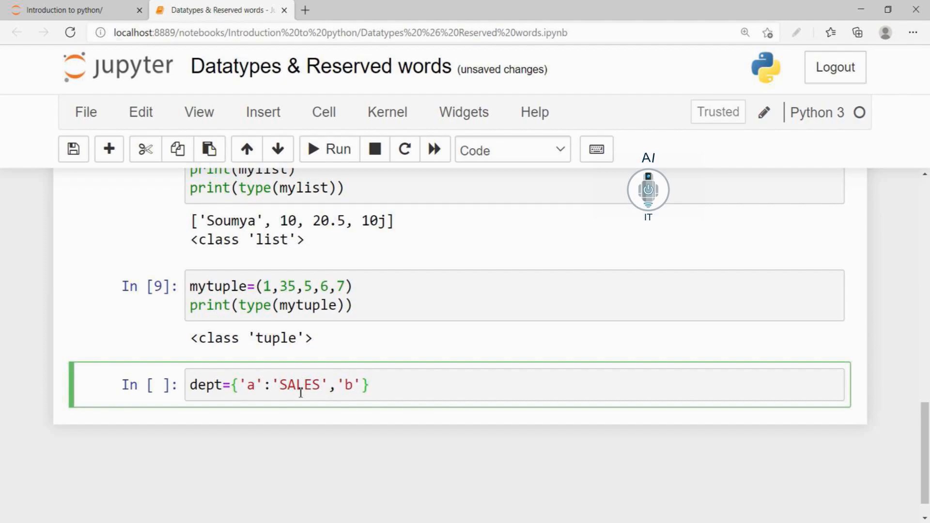
type(":'MA")
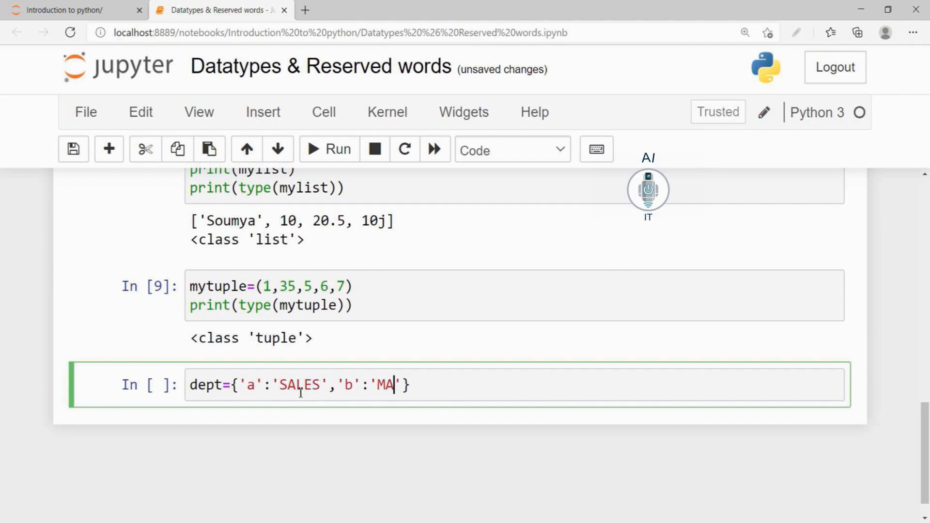
type("RKETI")
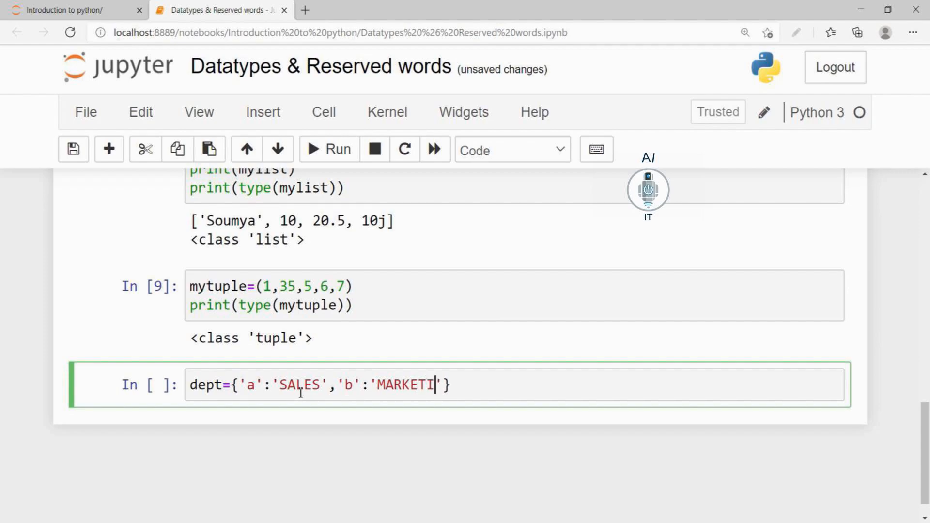
type("NG'")
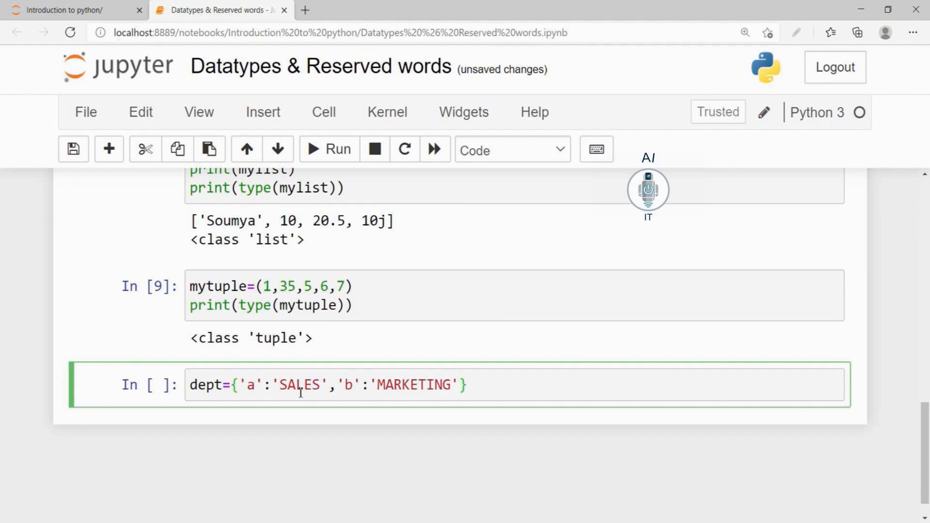
type(",'c':'")
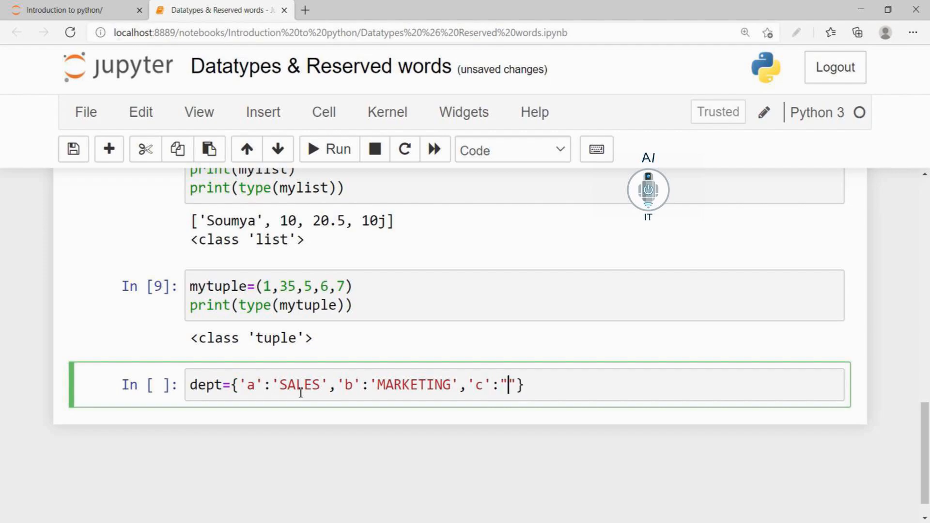
type("FINANCE")
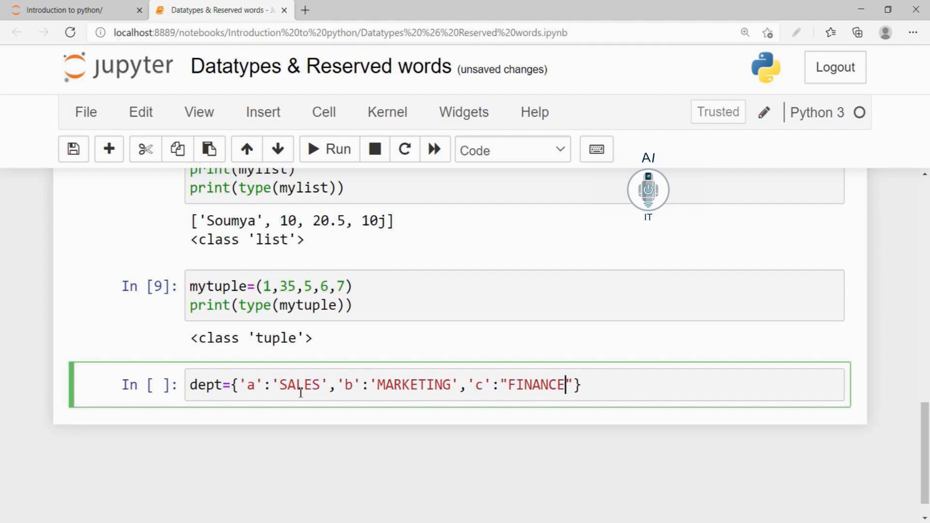
left_click(255, 384)
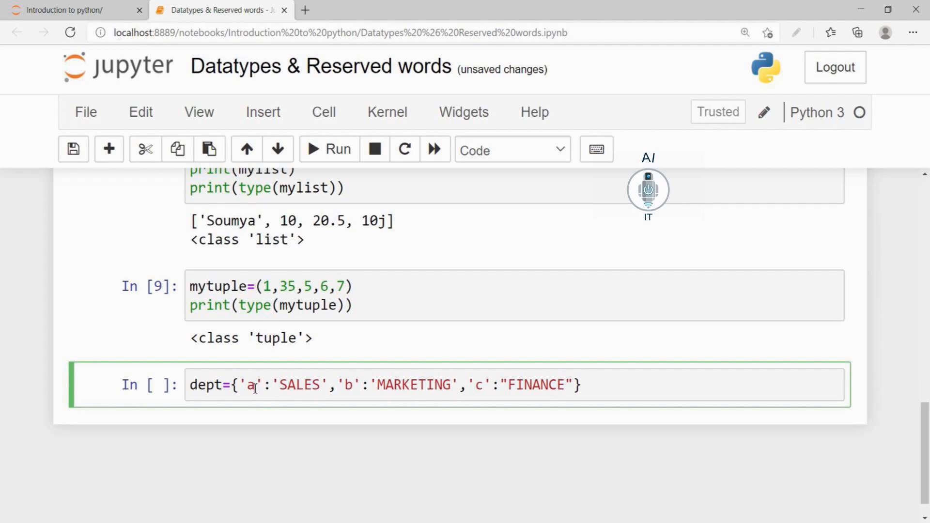
left_click(565, 384)
type("print(dept")
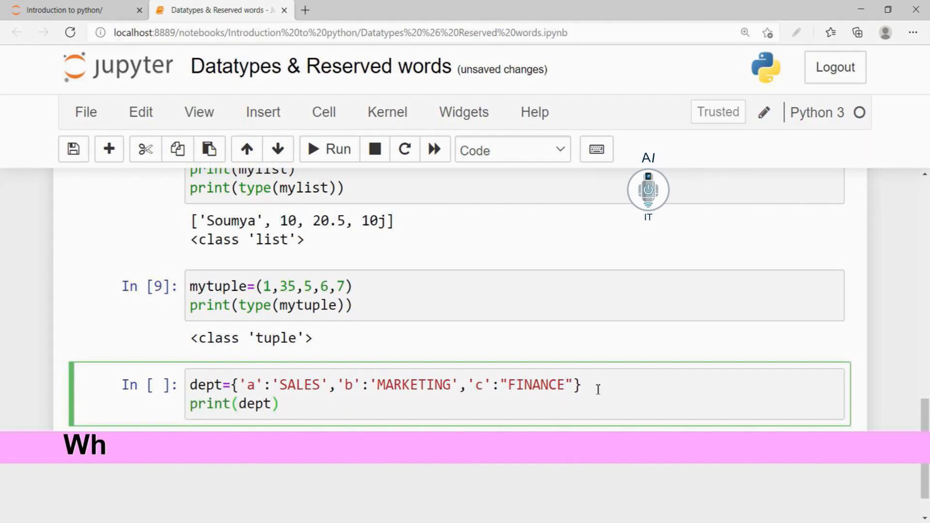
Look up dept[b] with an unquoted key and run it, raising a NameError
type("[]")
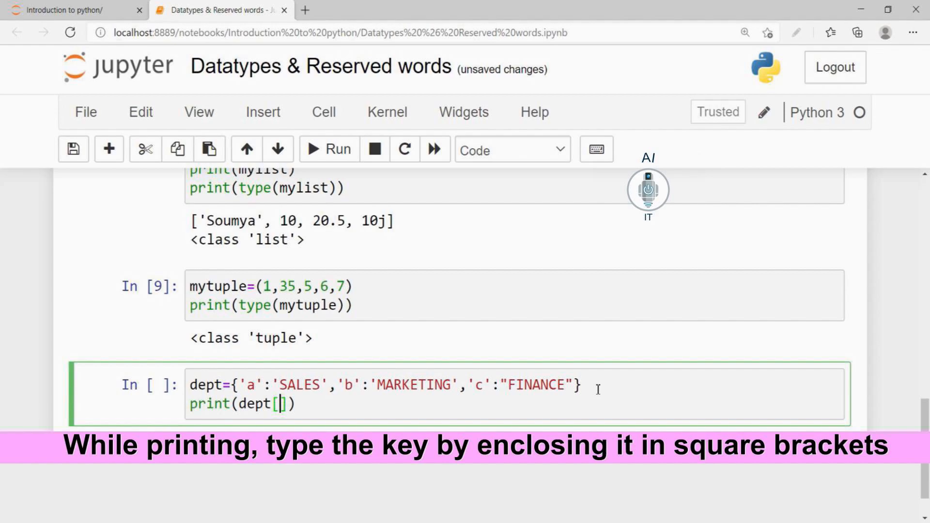
type("b")
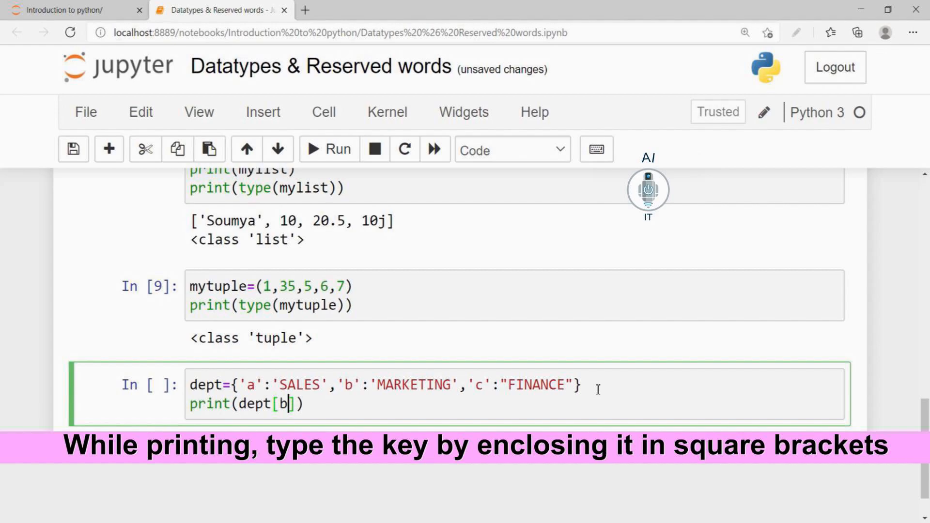
mouse_move(353, 161)
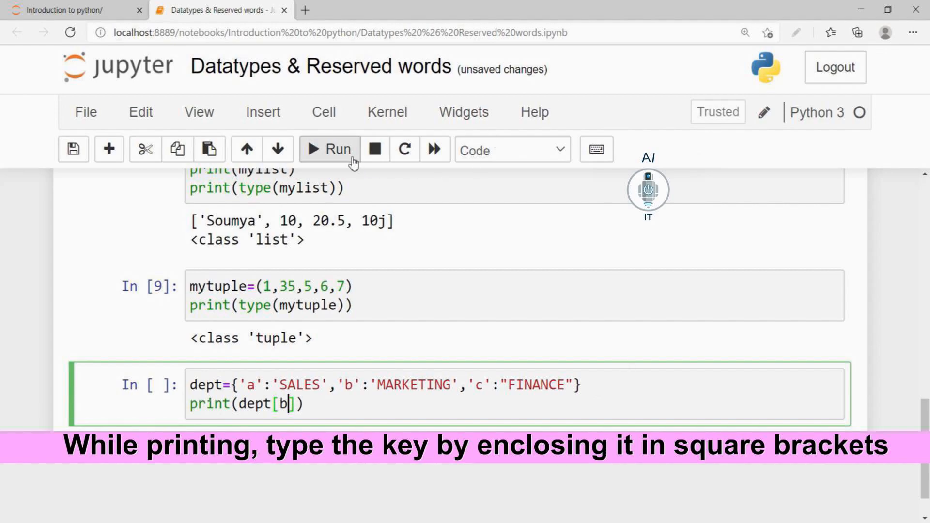
mouse_move(337, 153)
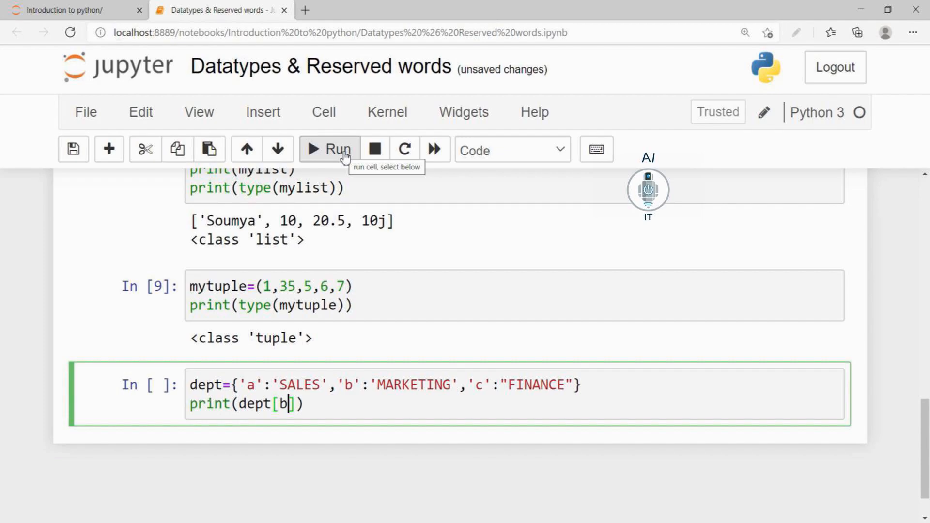
left_click(330, 149)
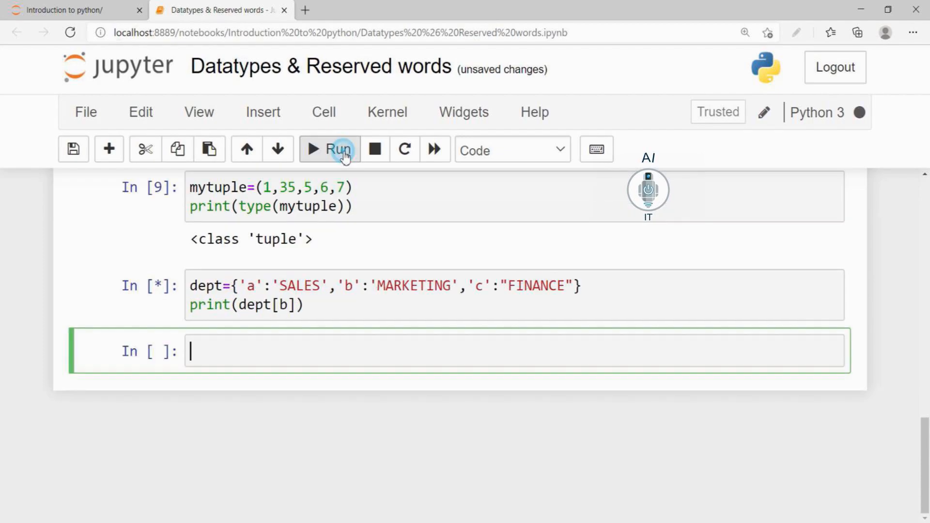
left_click(337, 149)
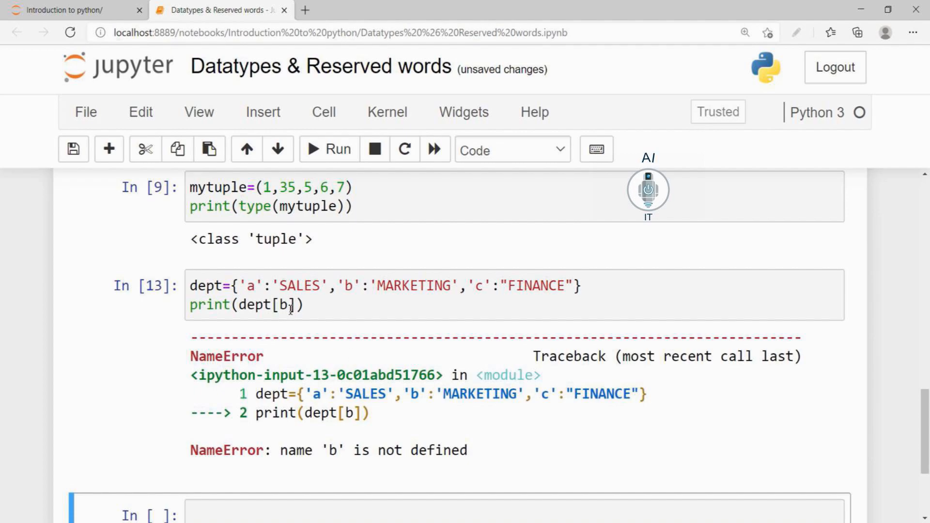
Quote the key as dept['b'] and rerun the lookup
left_click(285, 305)
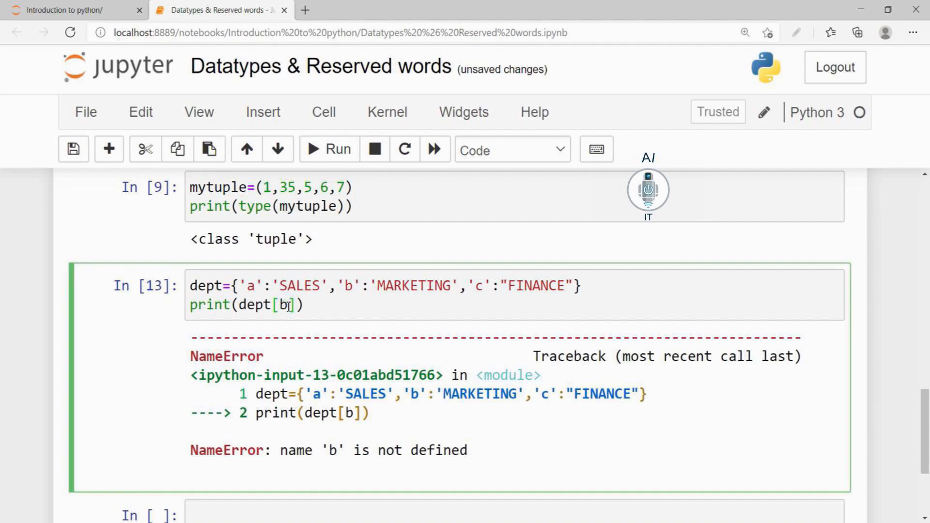
type("'")
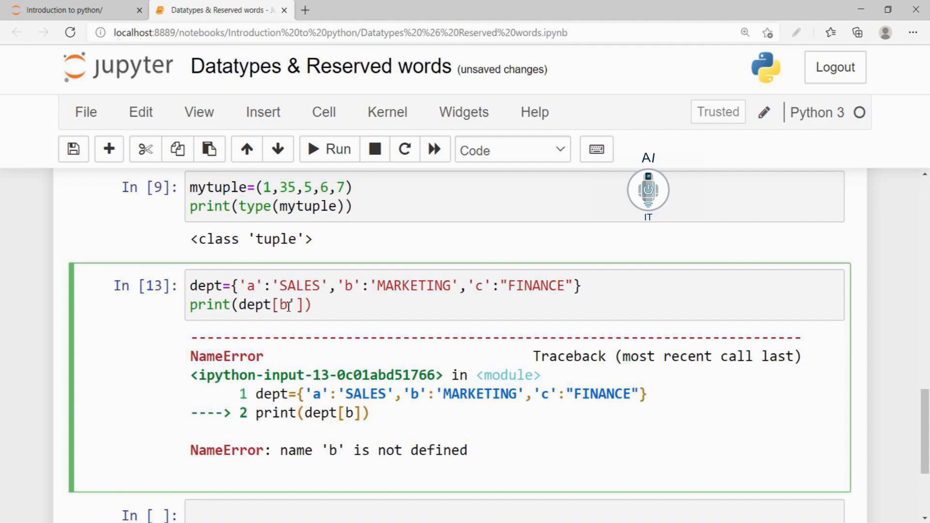
type("'")
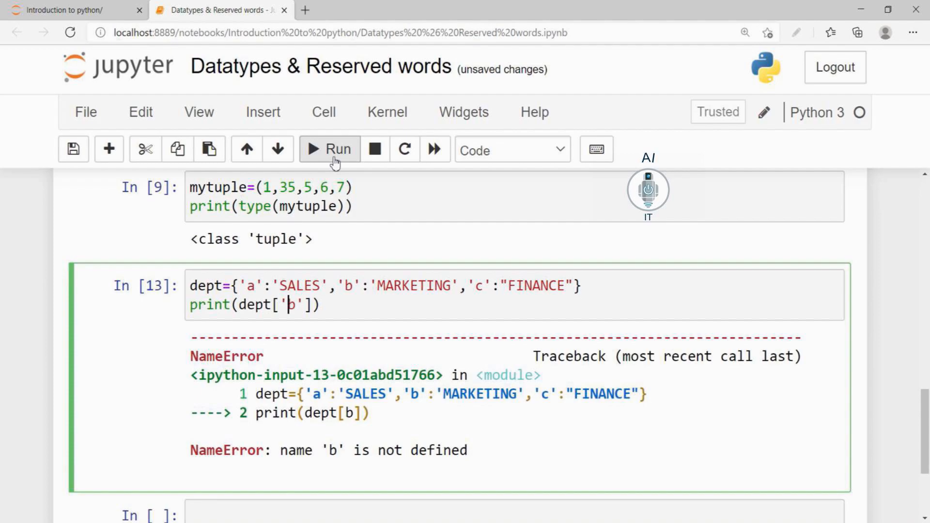
left_click(329, 148)
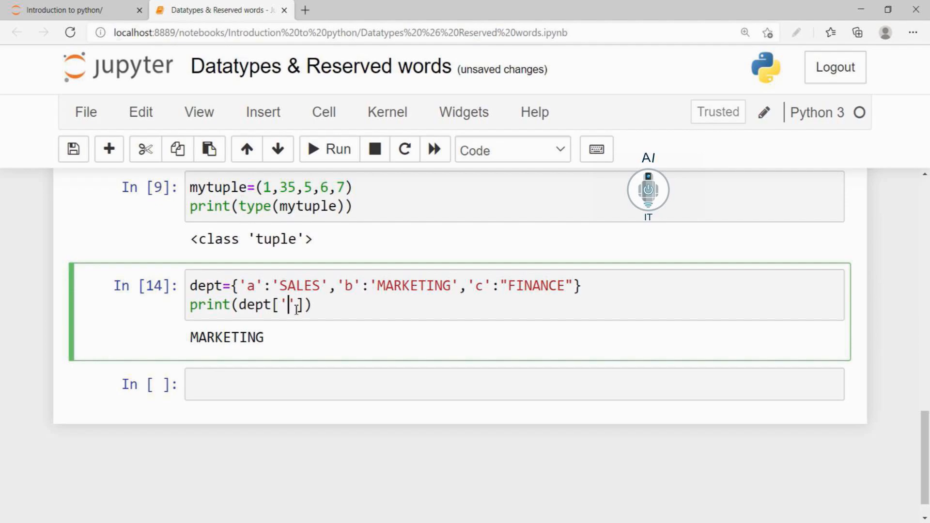
Change the key to 'c' and then 'a', running each, printing SALES
type("c")
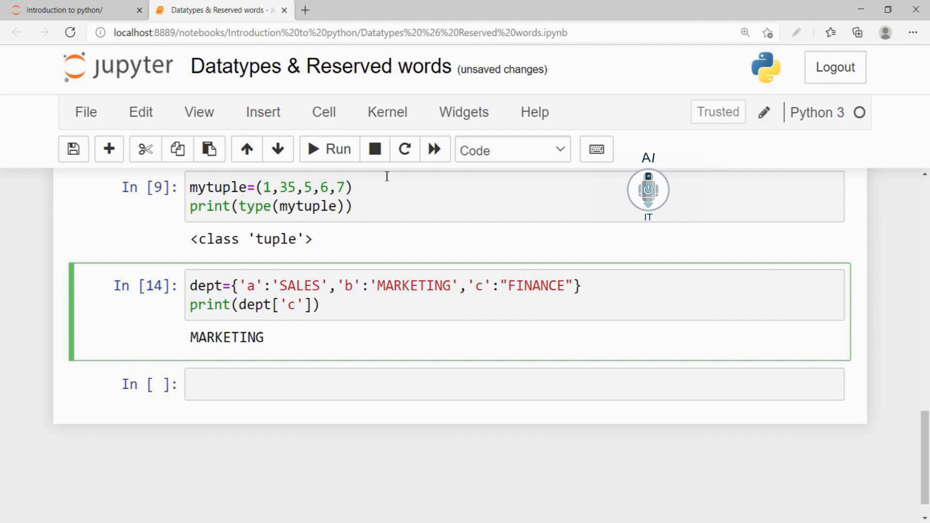
left_click(329, 149)
type("a")
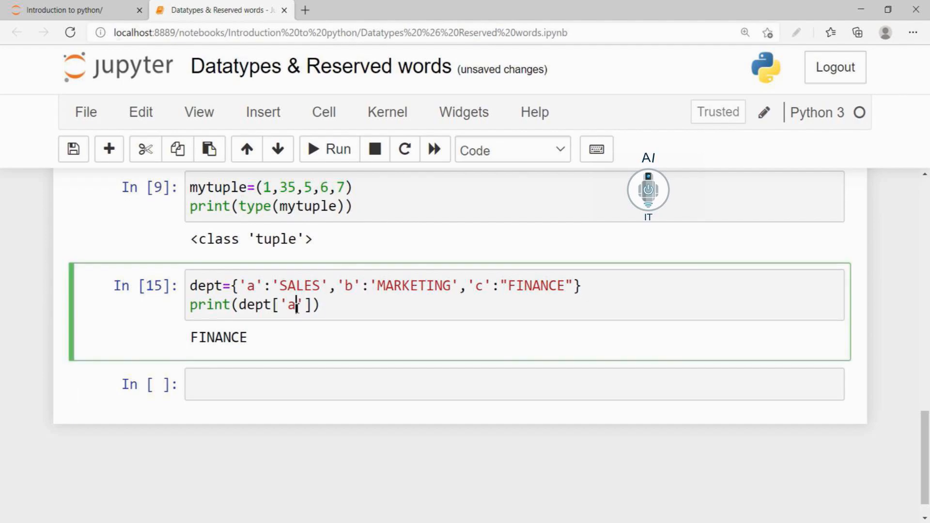
left_click(328, 149)
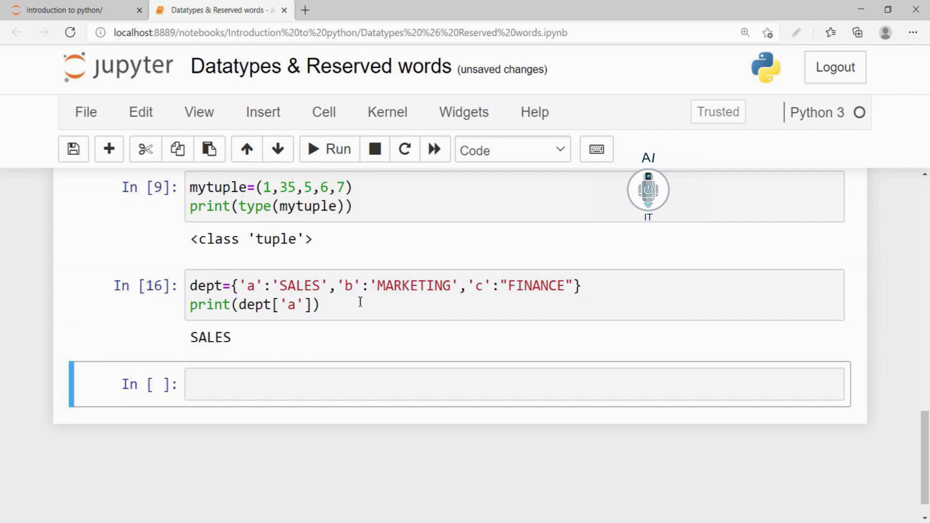
left_click(356, 304)
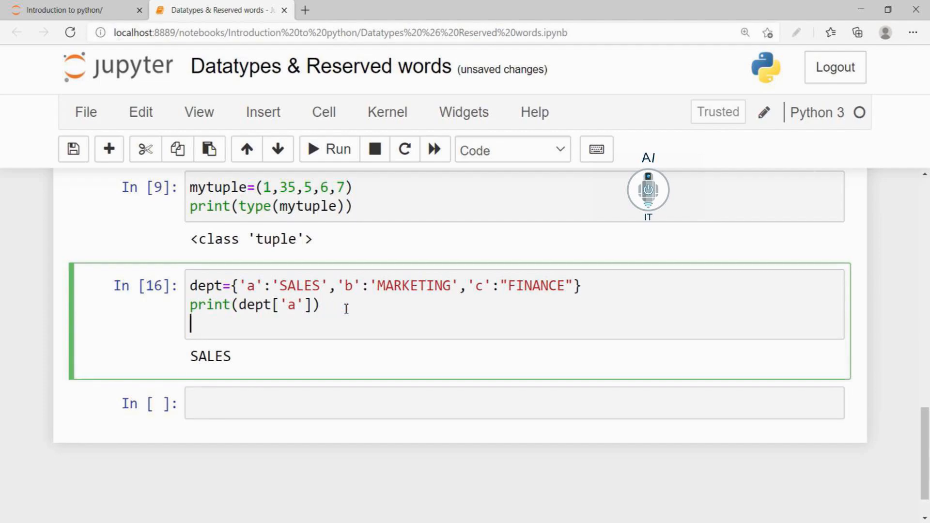
Add print(type(dept)) to the dictionary cell and run it
type("print")
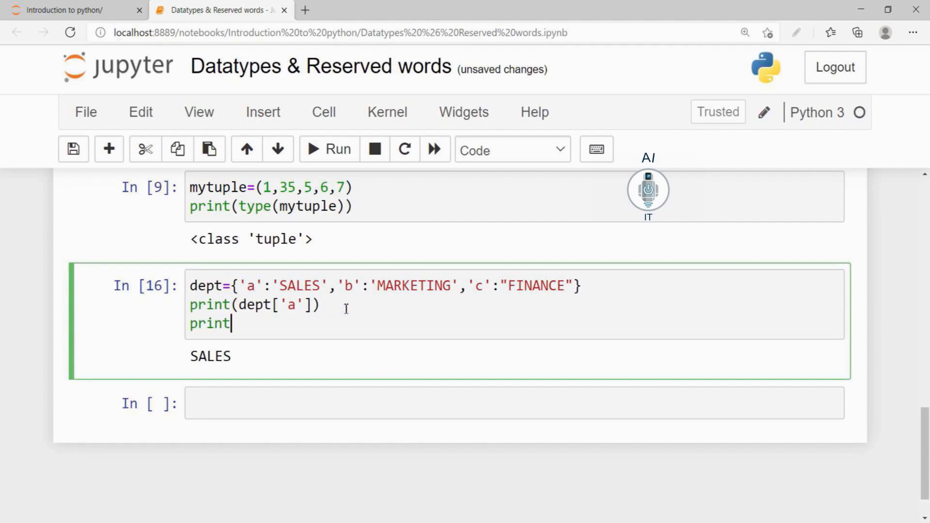
type("(type)")
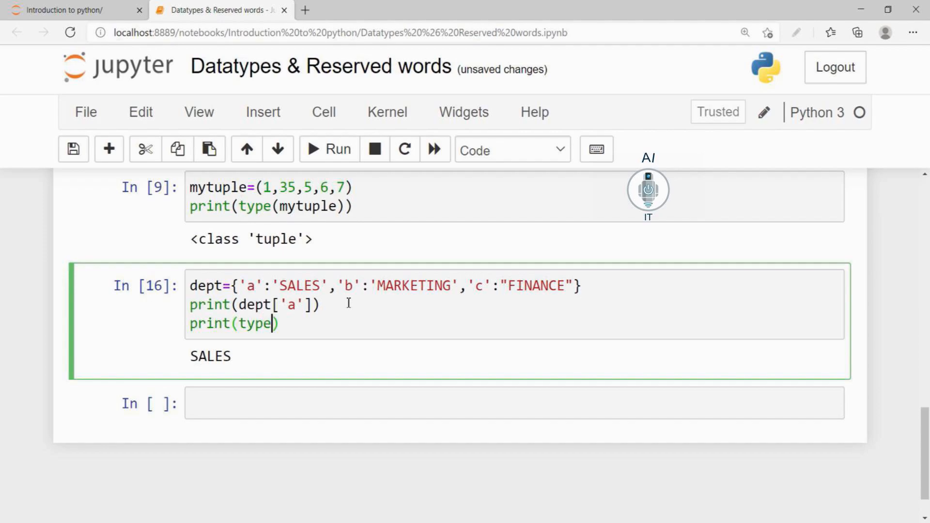
type("dept")
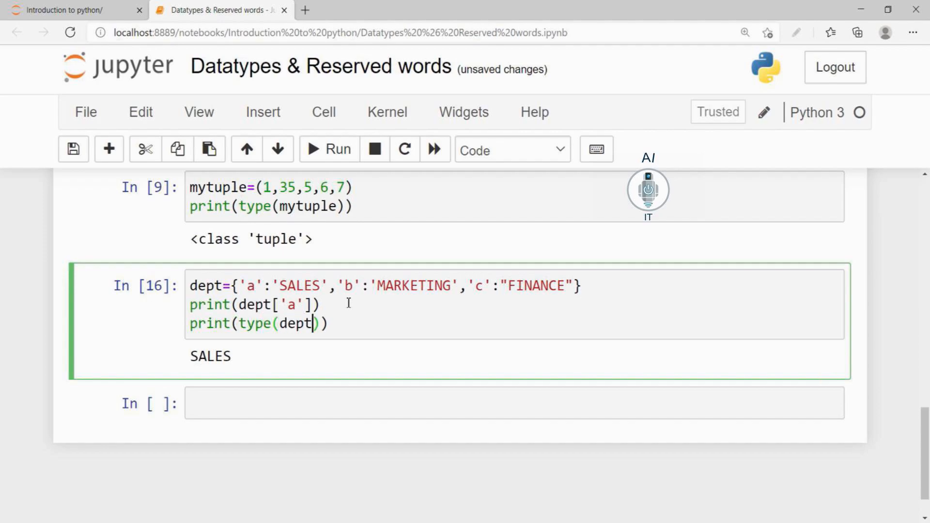
left_click(328, 148)
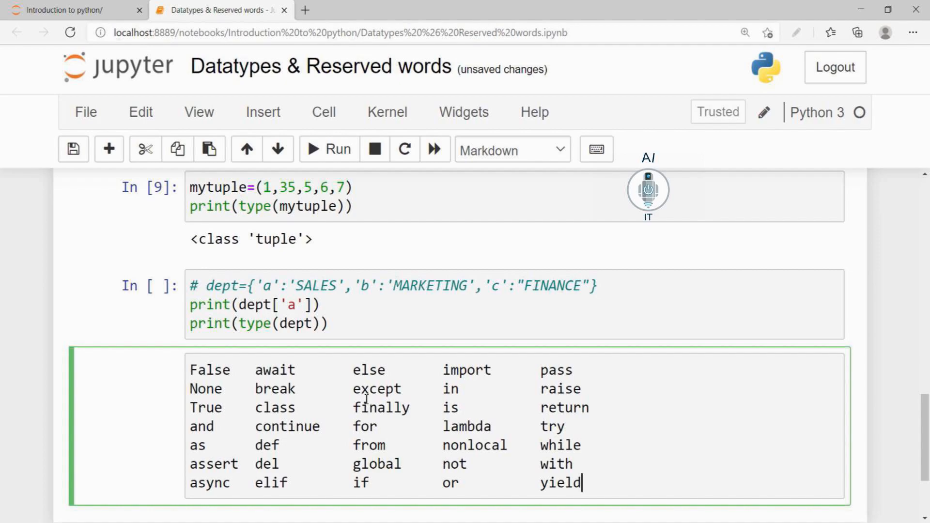
mouse_move(341, 463)
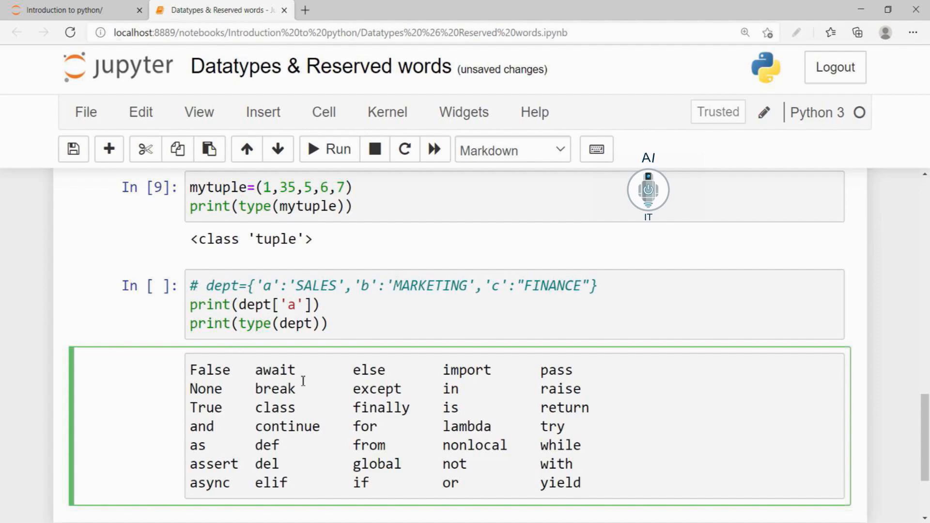
Insert a cell testing elif='YES' as a name, then rerun with x, printing YES
left_click(108, 149)
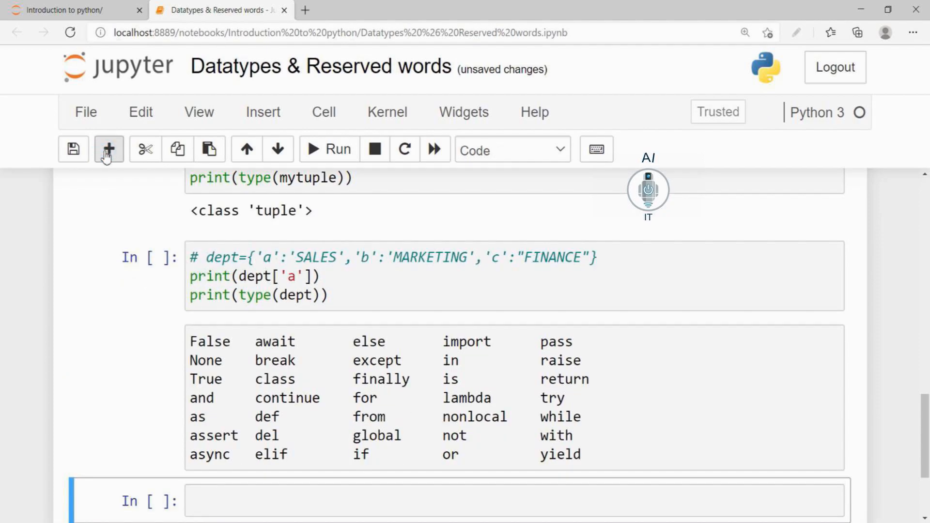
mouse_move(241, 483)
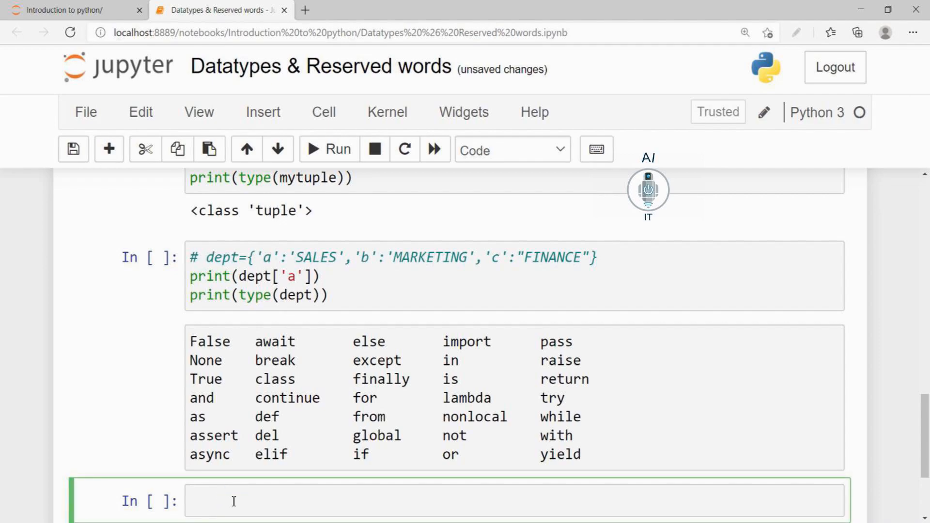
type("elif=")
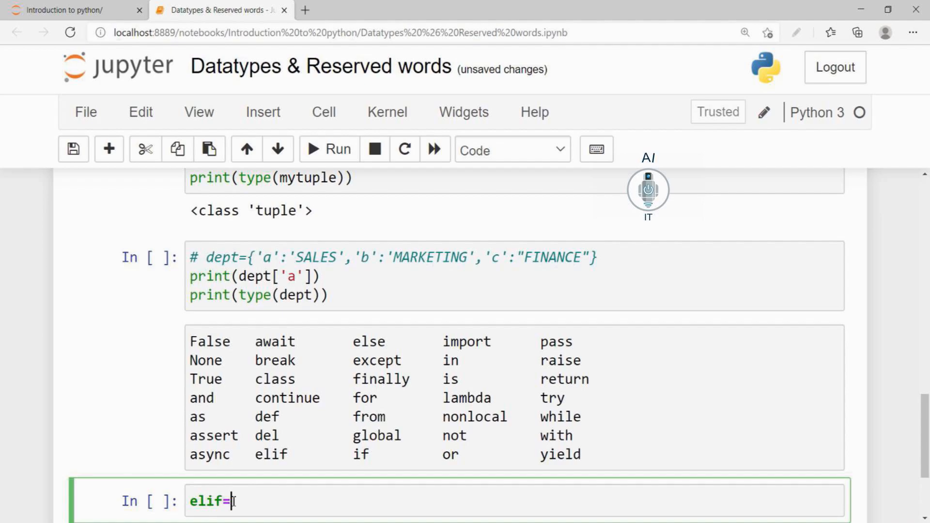
type("'YES'")
type("print(elif)")
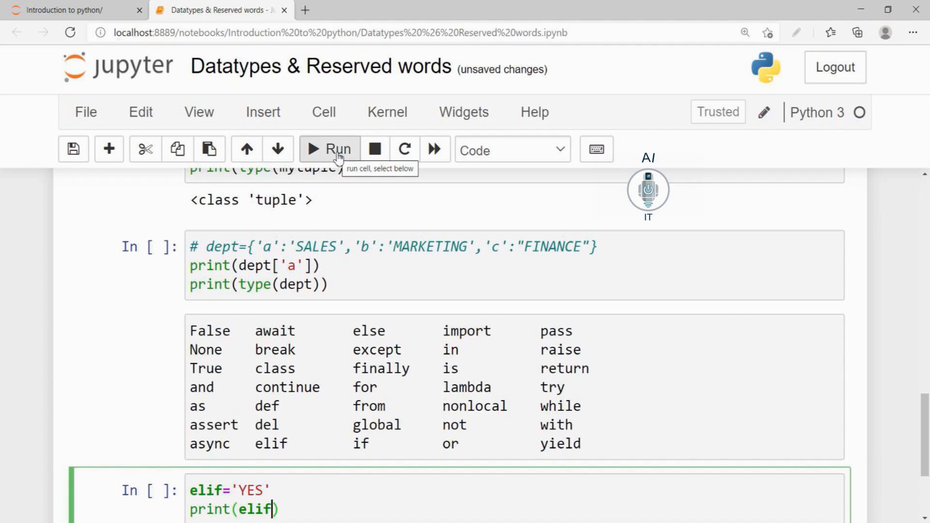
left_click(328, 148)
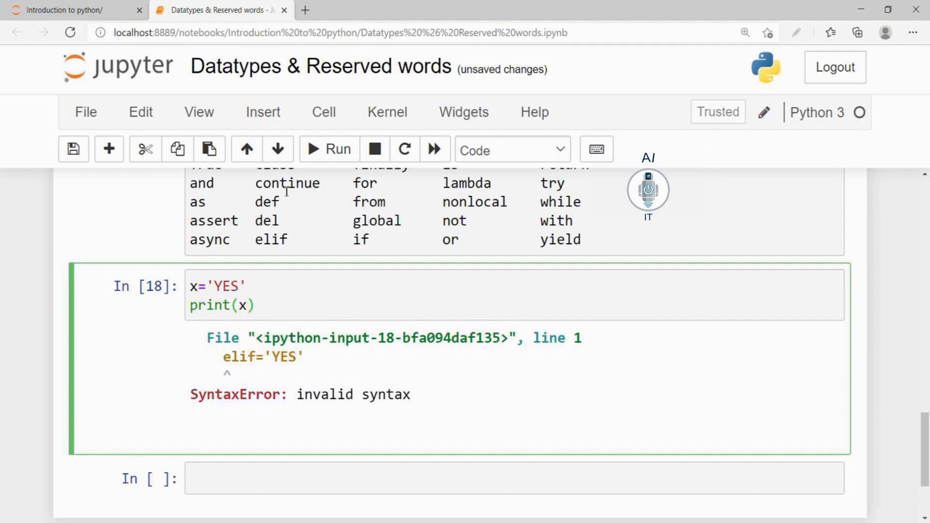
left_click(327, 148)
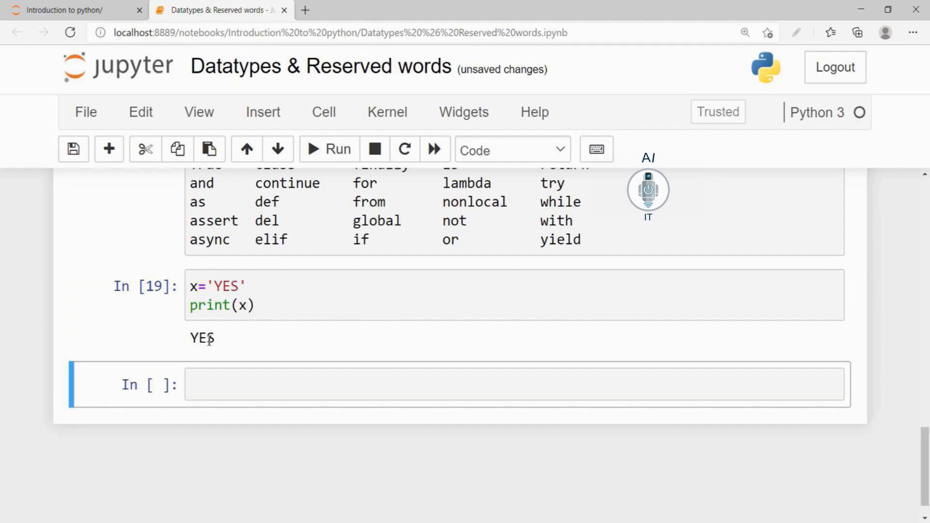
mouse_move(192, 343)
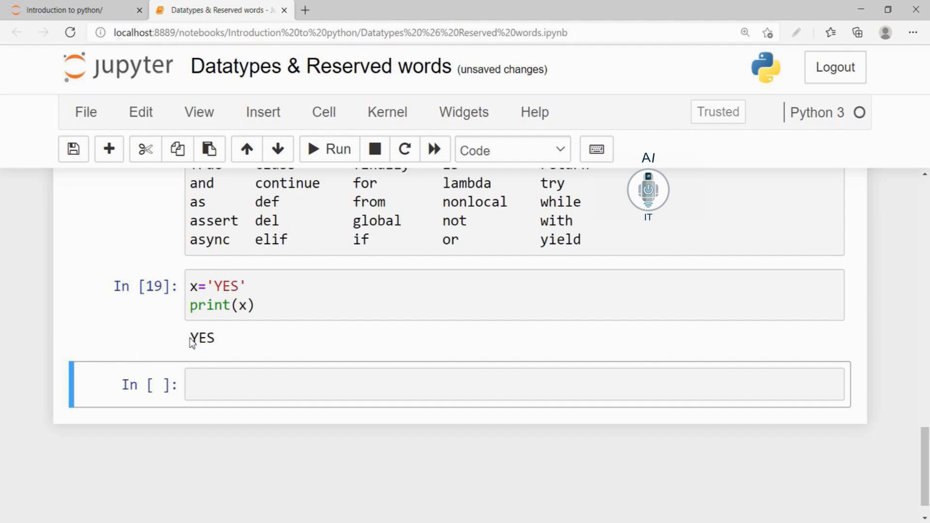
mouse_move(327, 221)
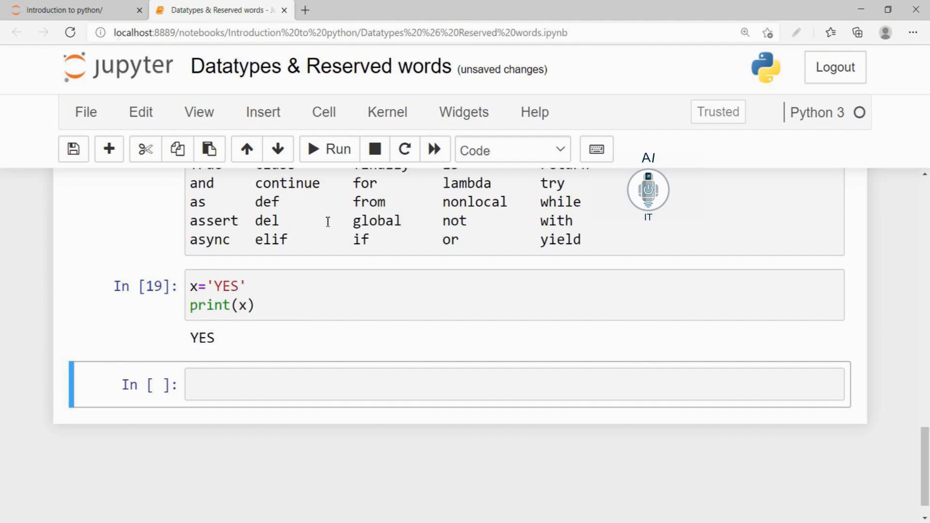
mouse_move(279, 220)
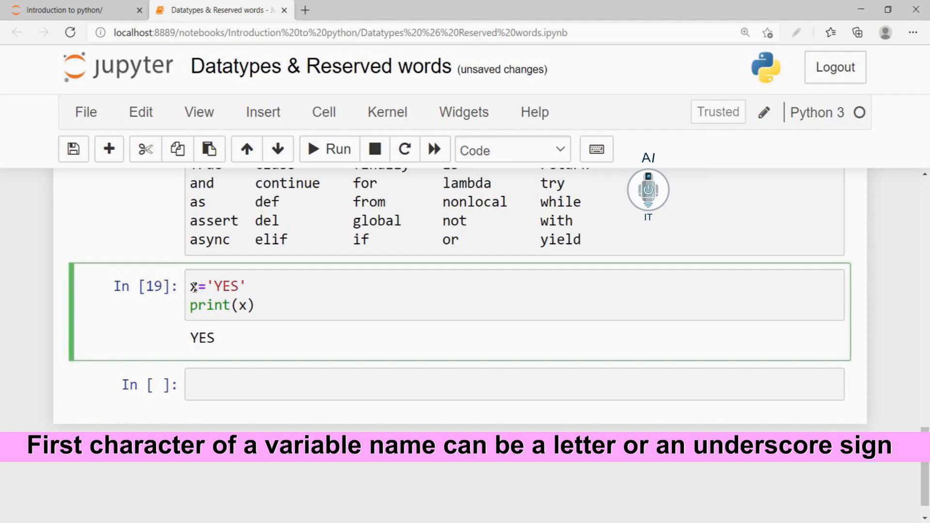
type("11")
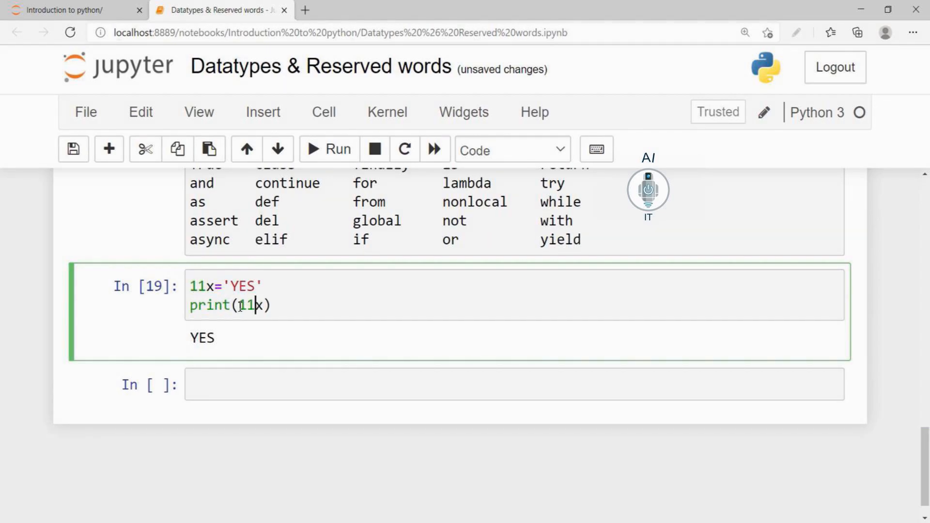
left_click(329, 148)
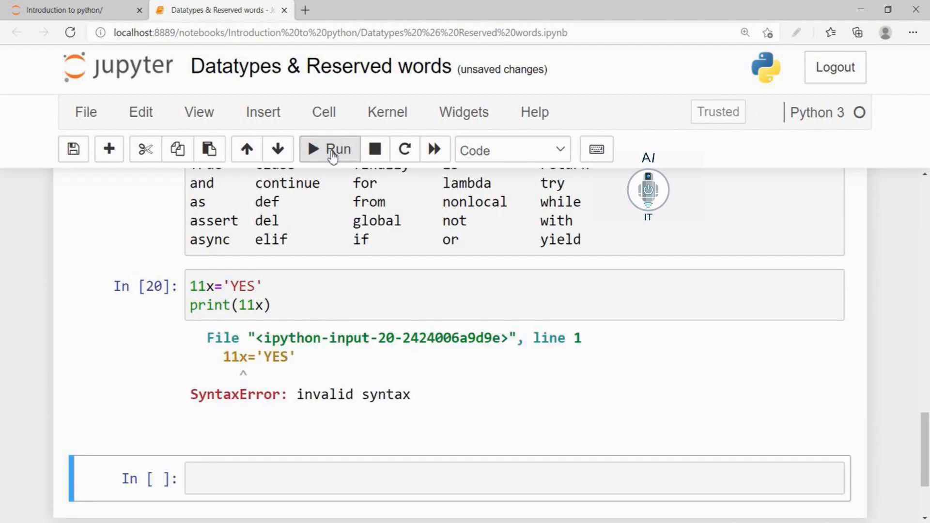
mouse_move(352, 362)
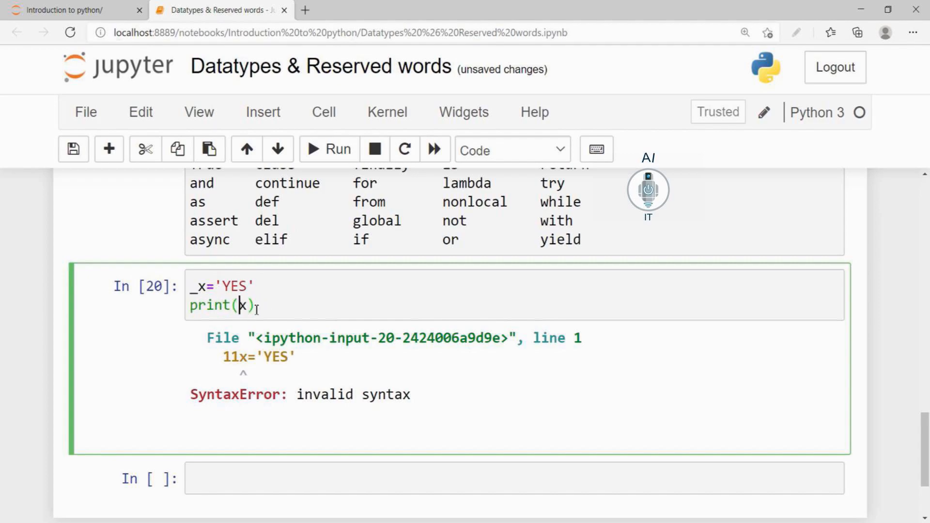
type("_")
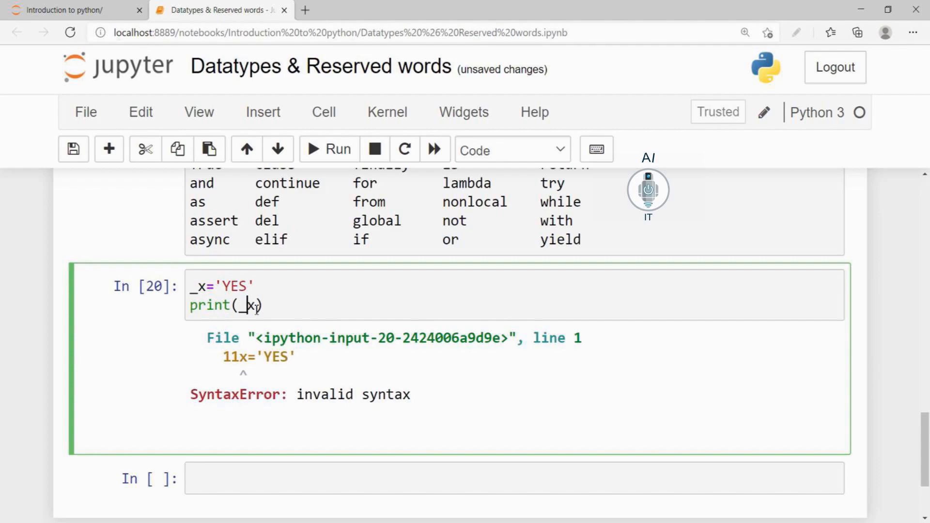
left_click(327, 149)
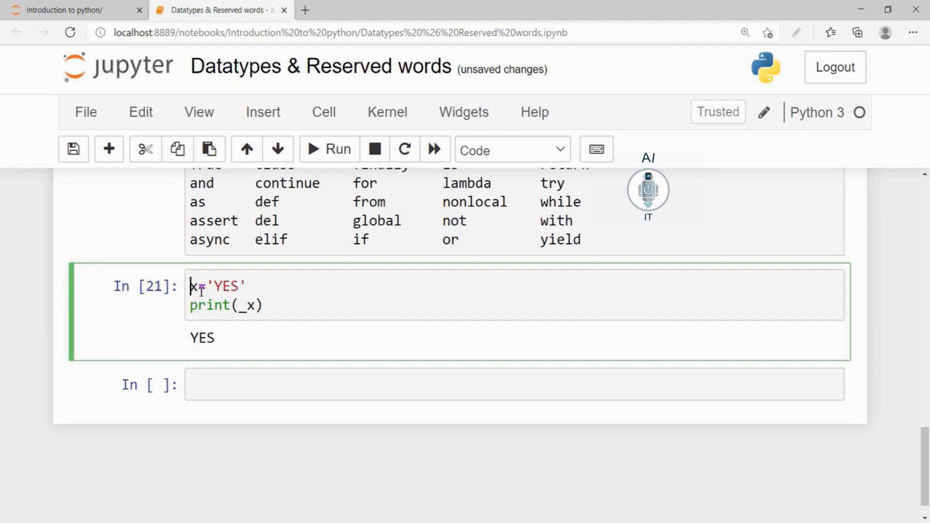
type("@")
left_click(226, 306)
type("@")
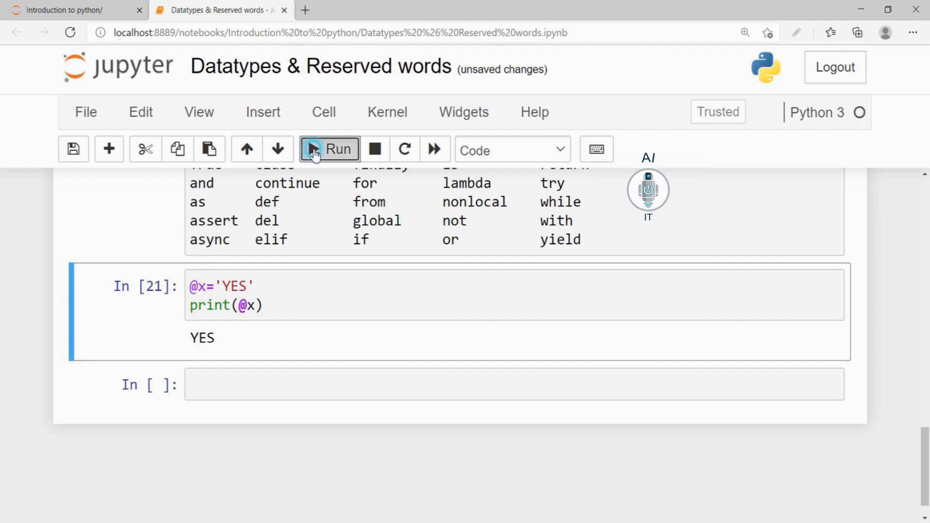
left_click(330, 149)
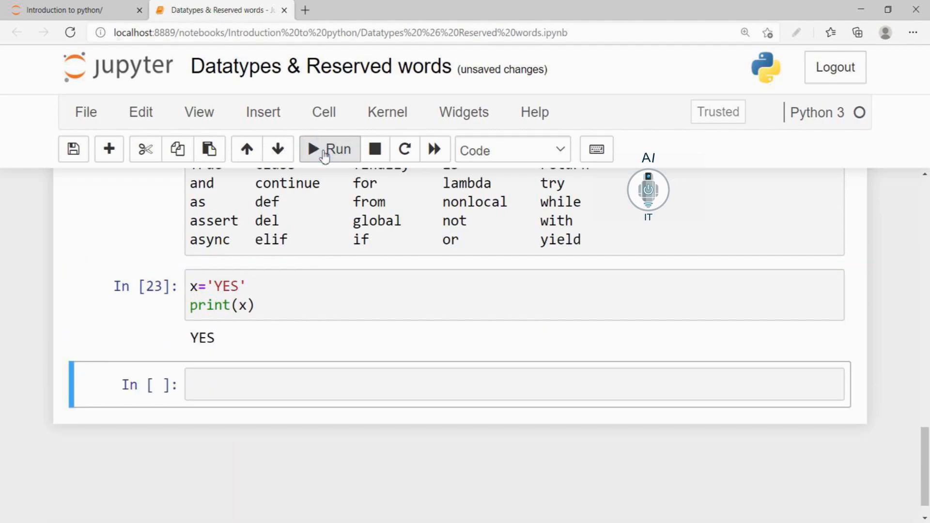